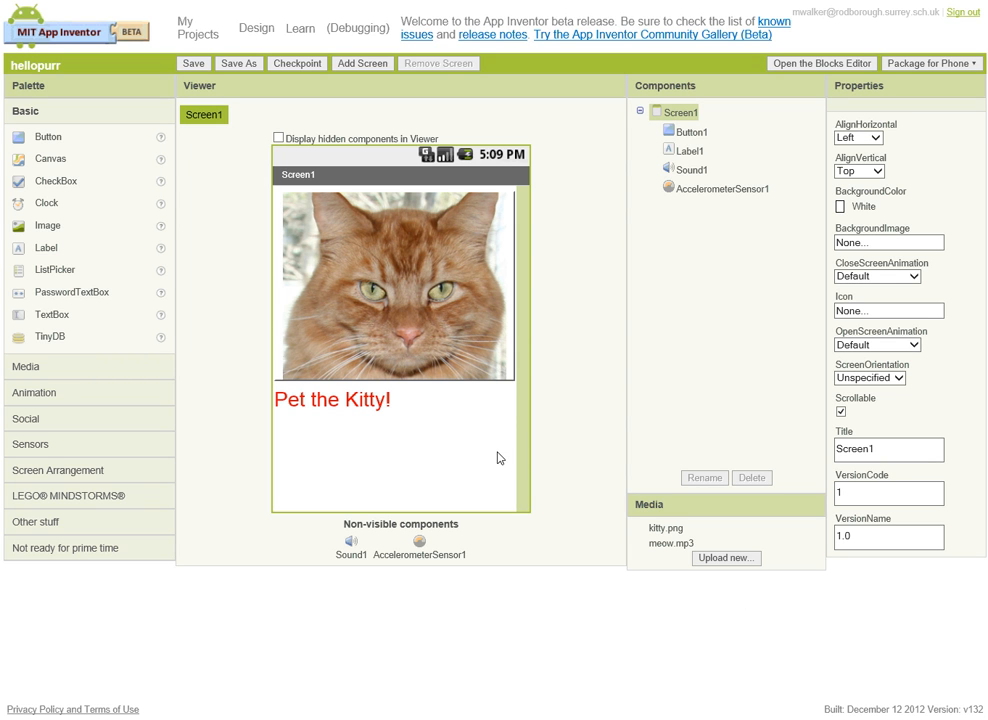
{"action": "mouse_move", "coordinate": [474, 353]}
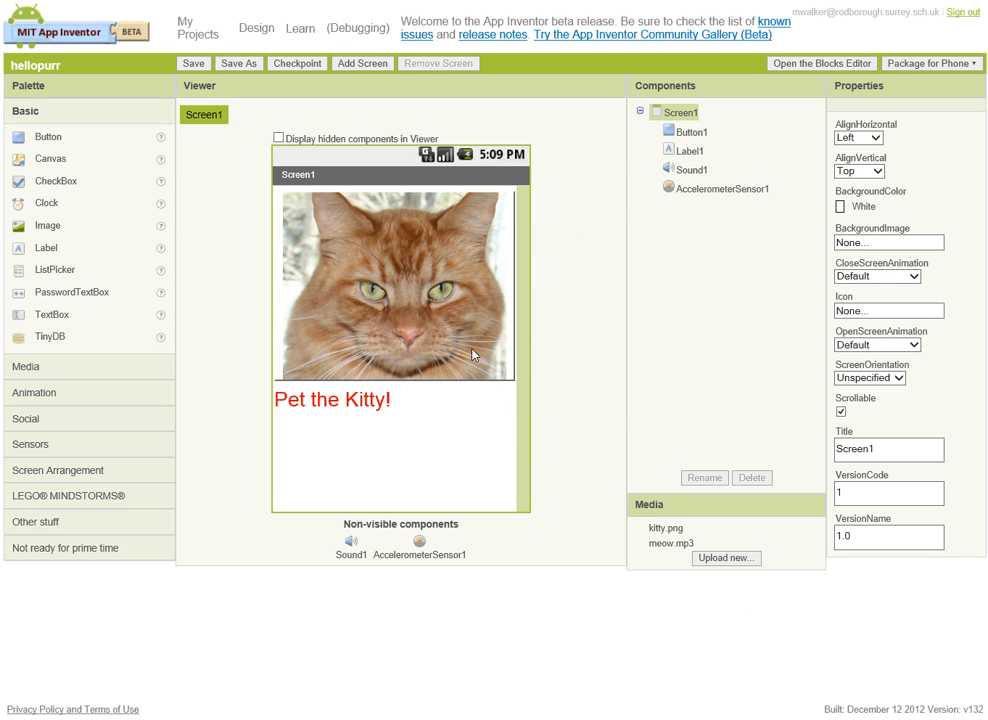
{"action": "mouse_move", "coordinate": [429, 273]}
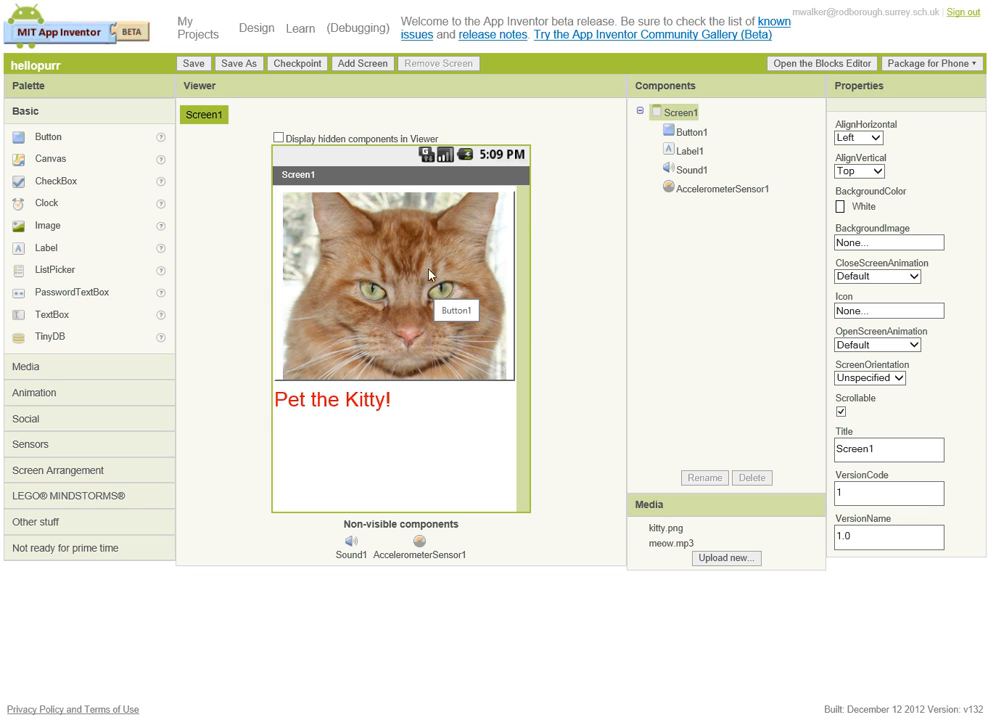
{"action": "mouse_move", "coordinate": [292, 259]}
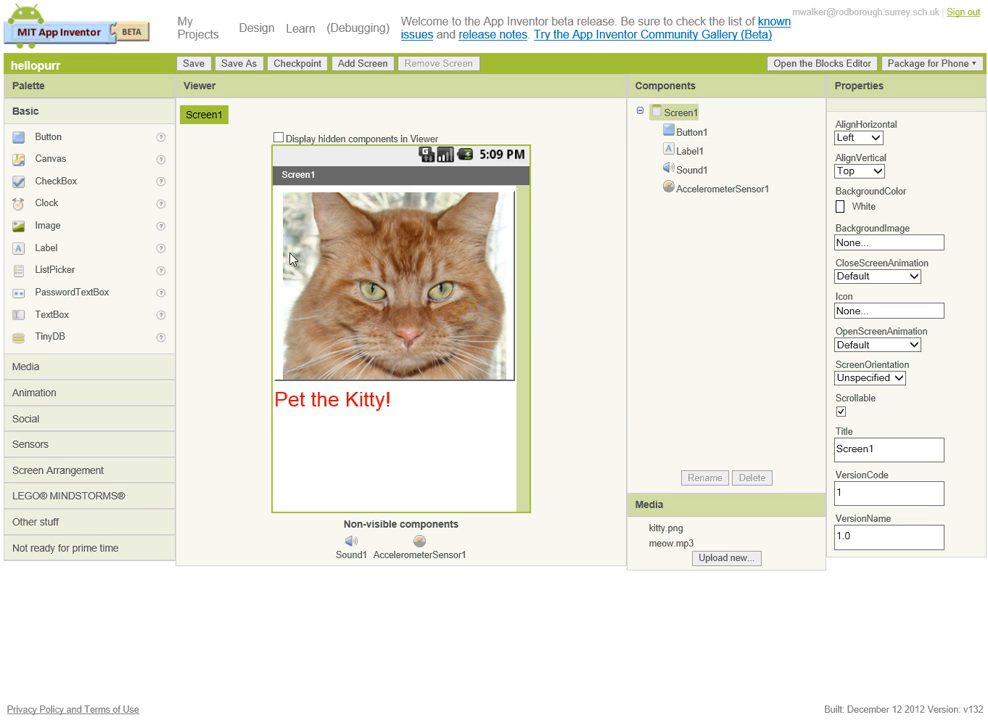
{"action": "mouse_move", "coordinate": [199, 40]}
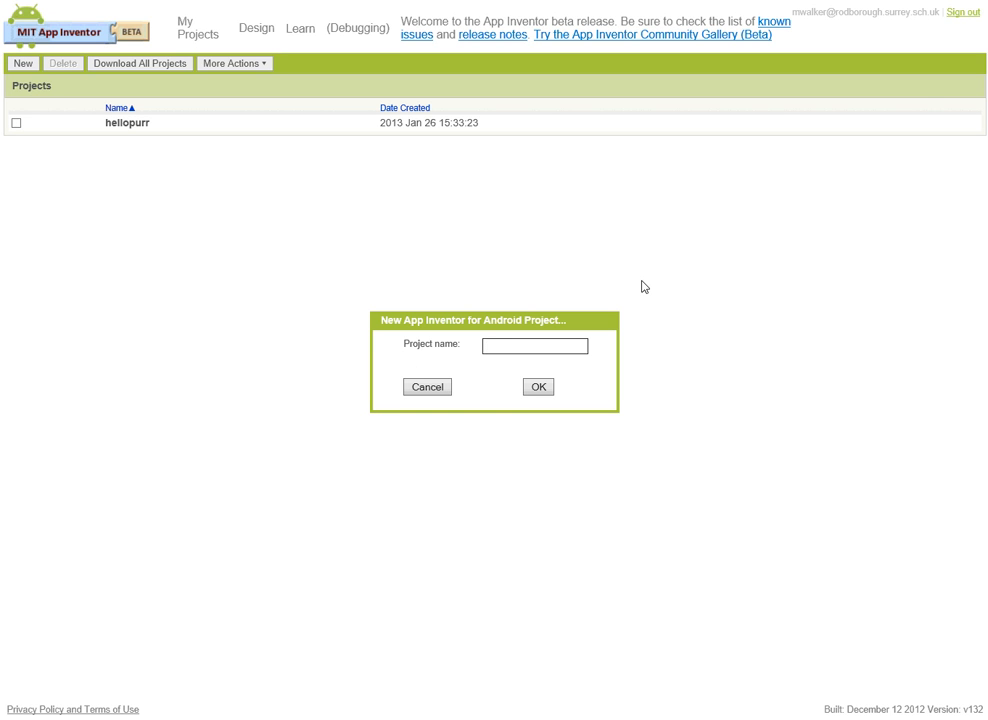
- Create a new App Inventor project named PicPaint
{"action": "type", "text": "Pic P"}
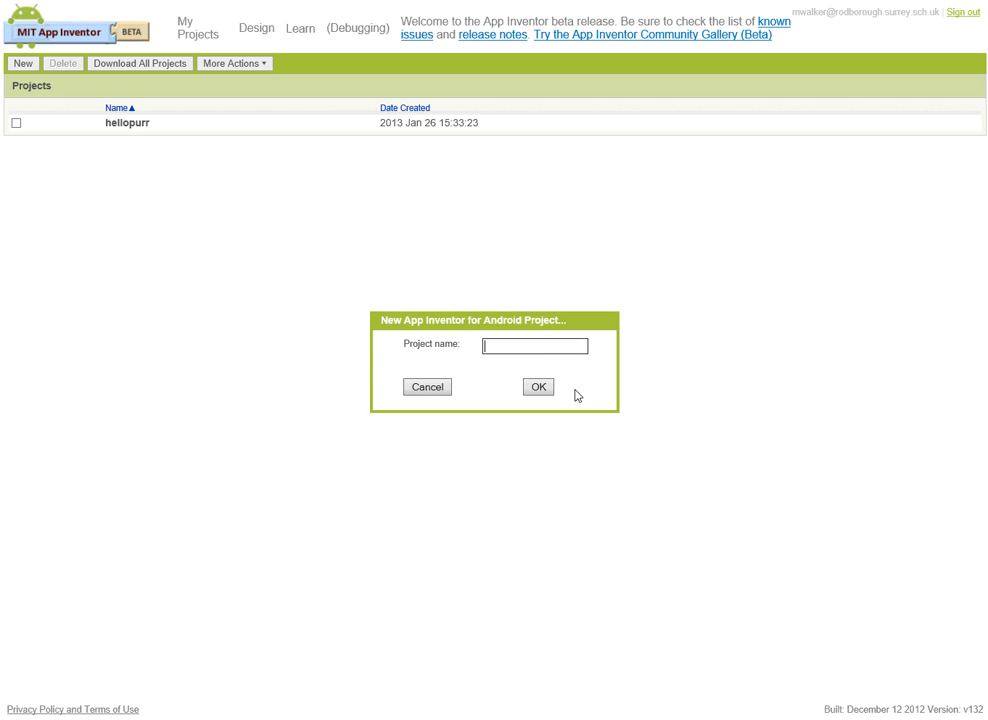
{"action": "type", "text": "PicPa"}
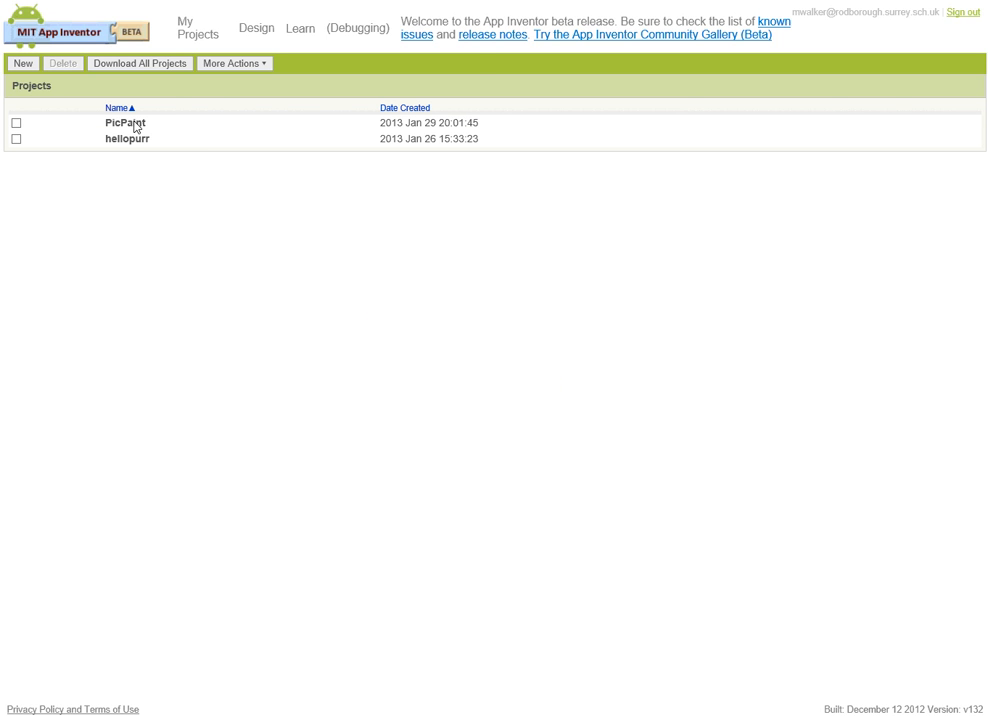
- Open the PicPaint project from the My Projects list in the Designer
{"action": "left_click", "coordinate": [125, 122]}
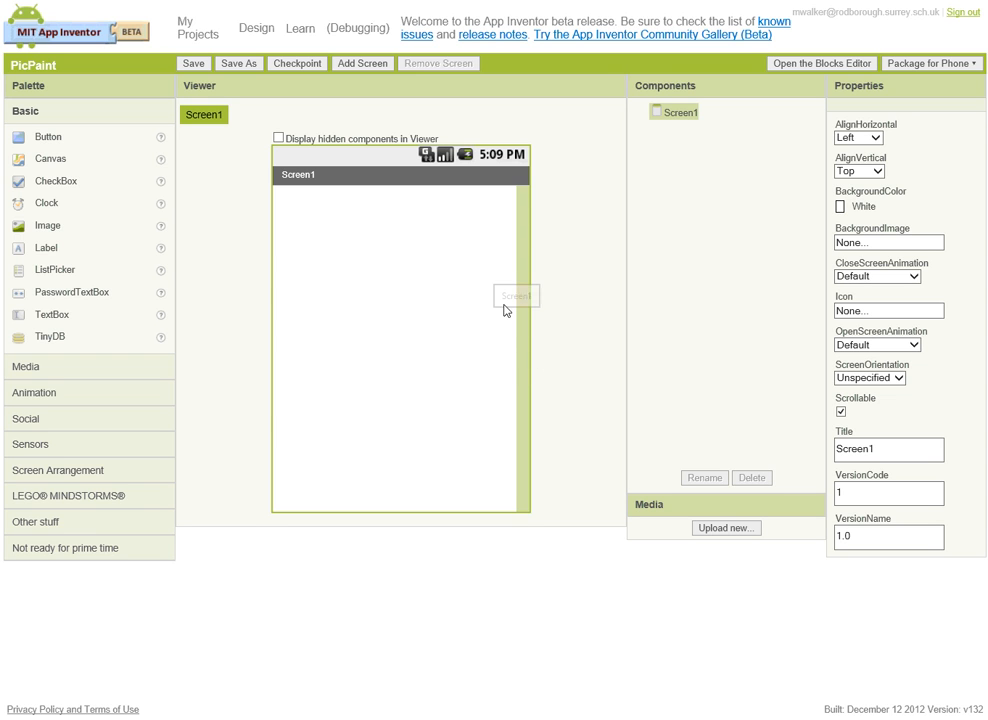
{"action": "mouse_move", "coordinate": [268, 176]}
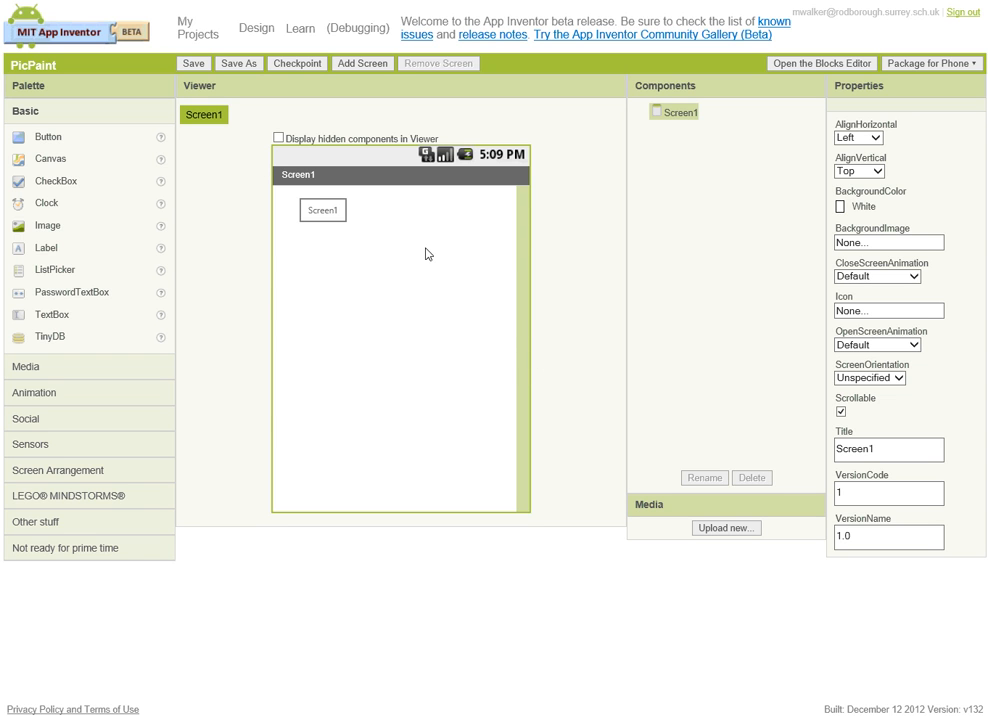
{"action": "mouse_move", "coordinate": [464, 214]}
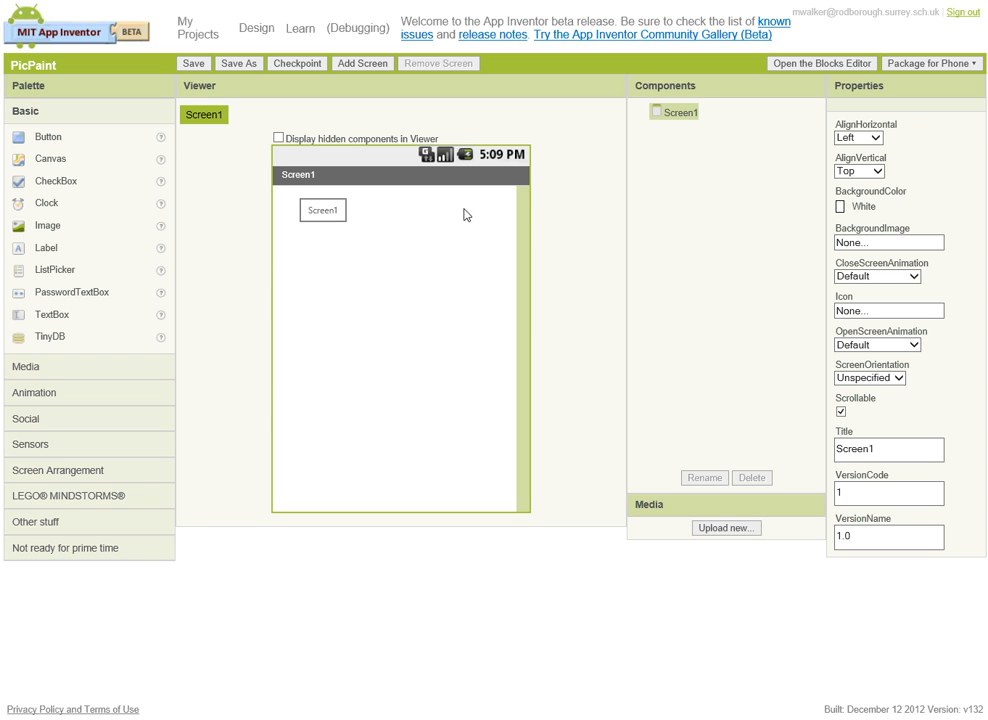
{"action": "mouse_move", "coordinate": [469, 215]}
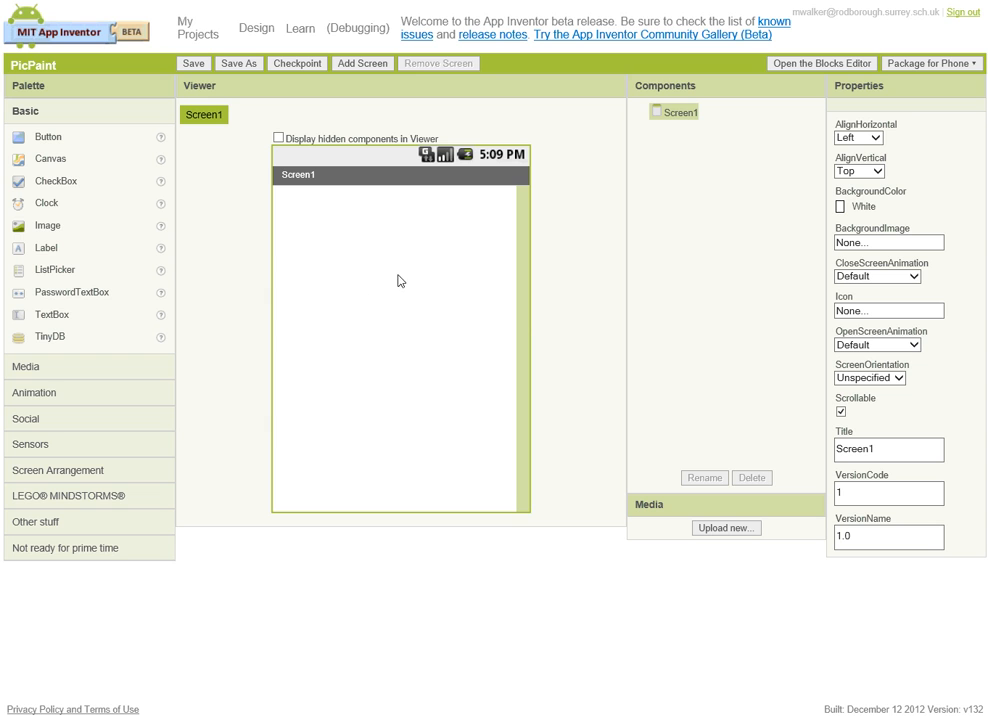
{"action": "mouse_move", "coordinate": [311, 423]}
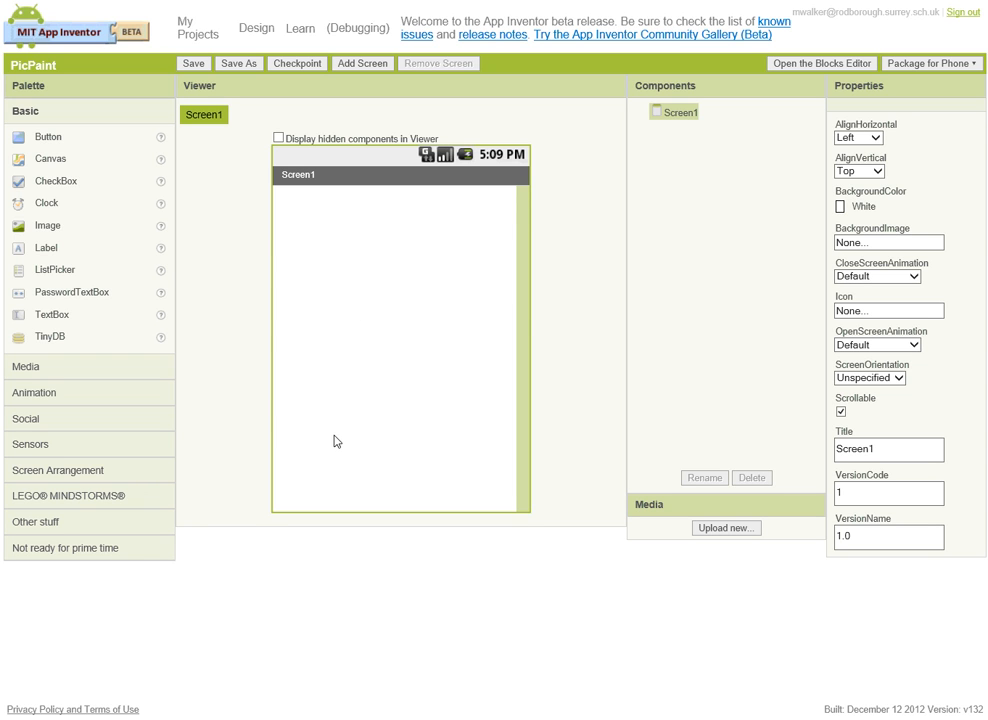
{"action": "mouse_move", "coordinate": [351, 440]}
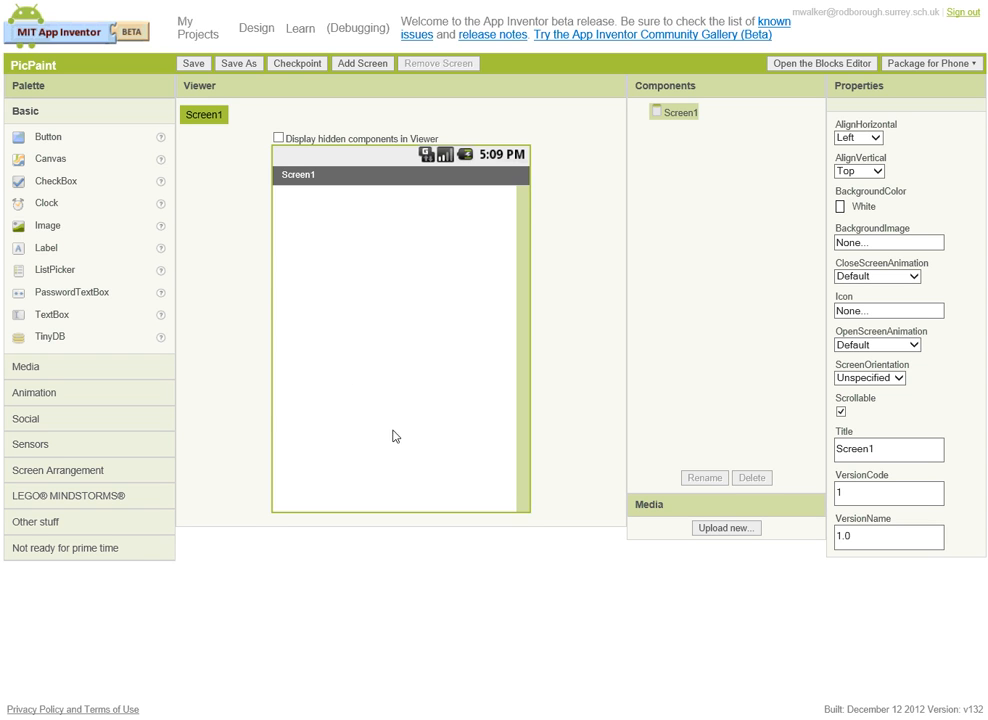
{"action": "mouse_move", "coordinate": [413, 432]}
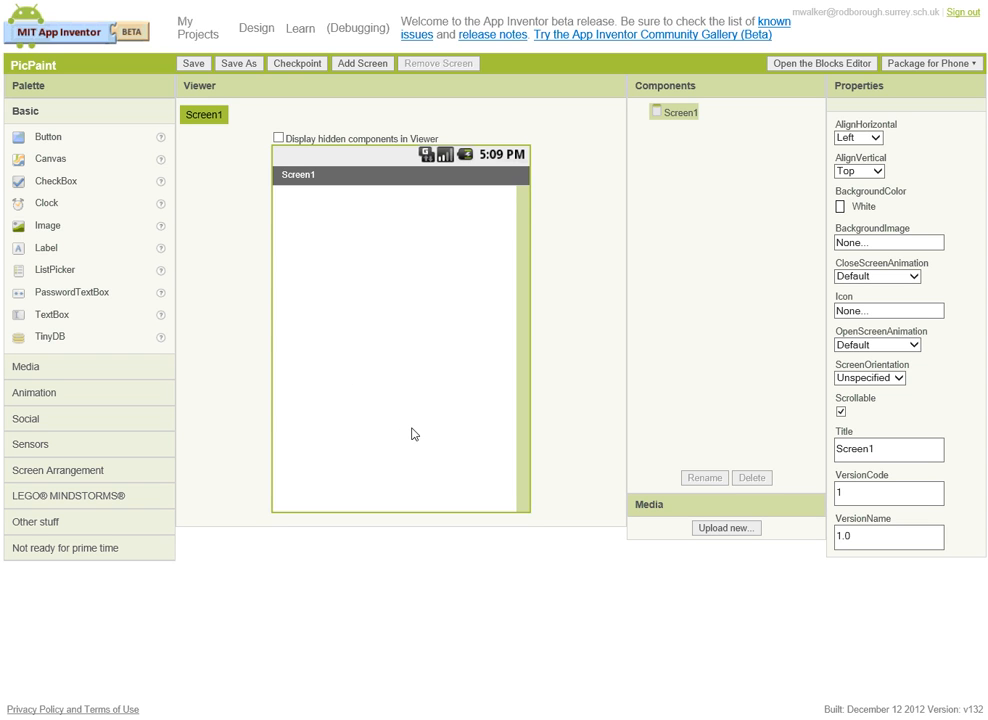
{"action": "mouse_move", "coordinate": [343, 425]}
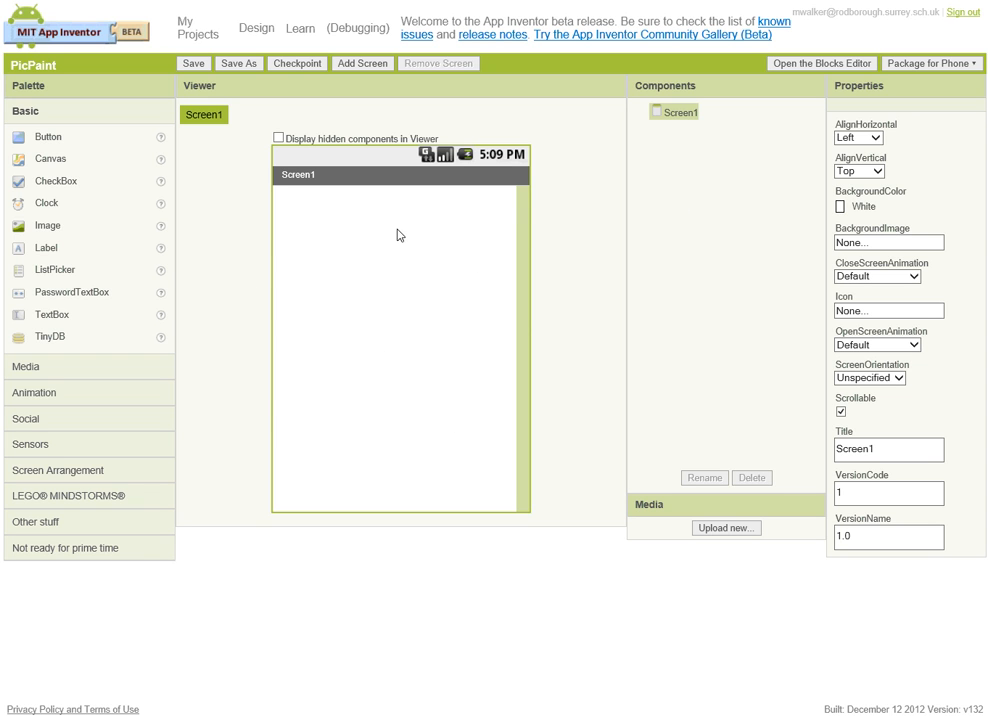
- Change Screen1's Title property to 'Pic Paint'
{"action": "left_click", "coordinate": [888, 449]}
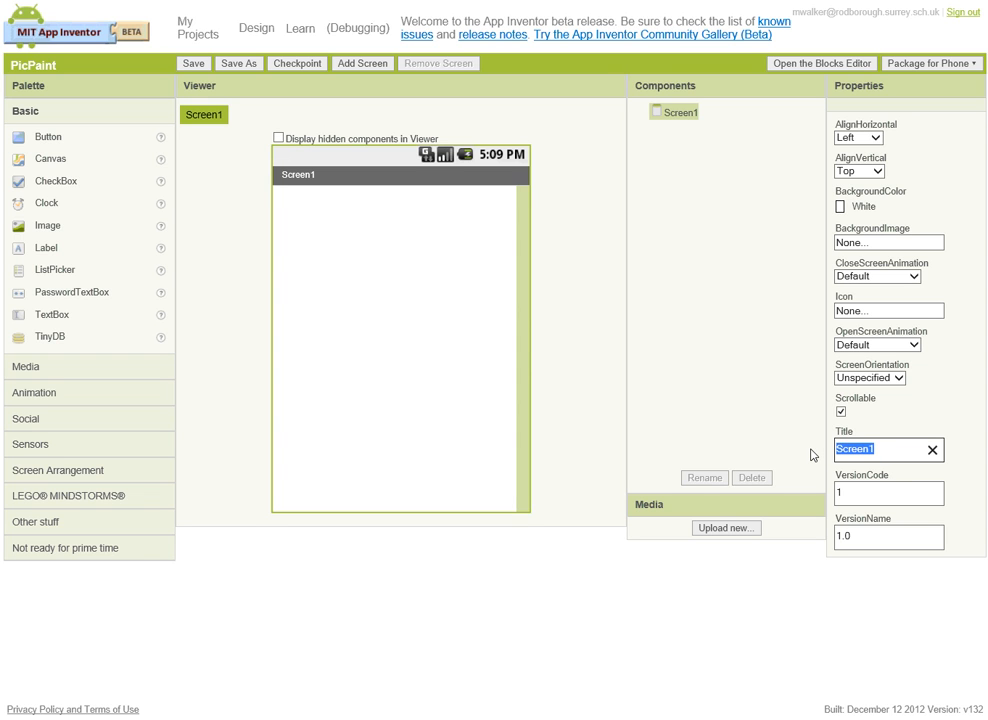
{"action": "type", "text": "Pic Paint"}
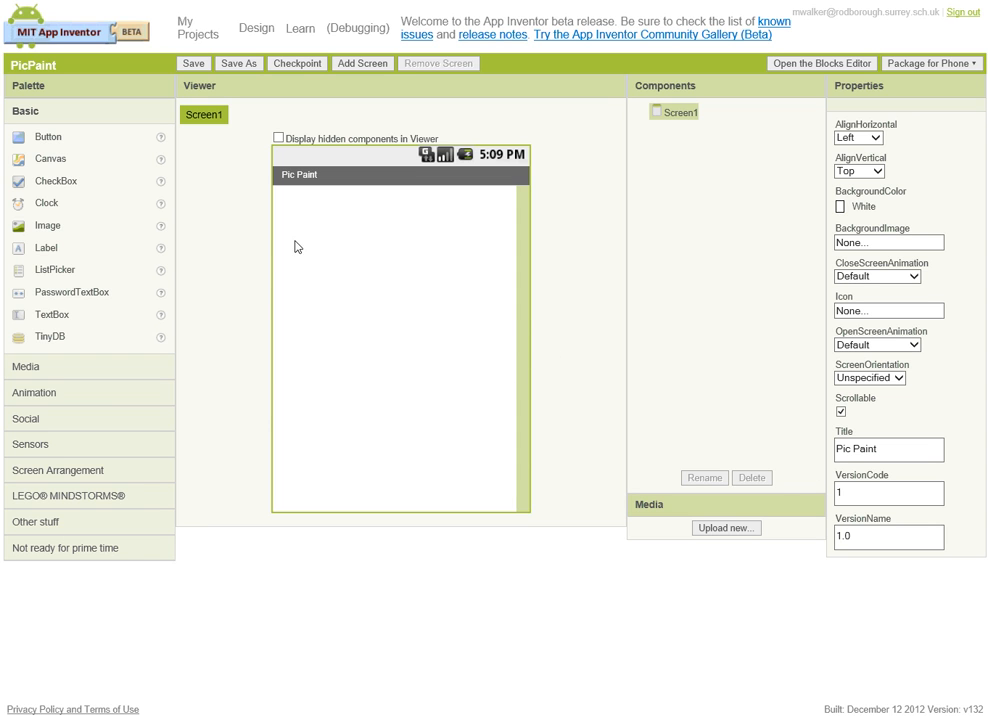
{"action": "mouse_move", "coordinate": [46, 478]}
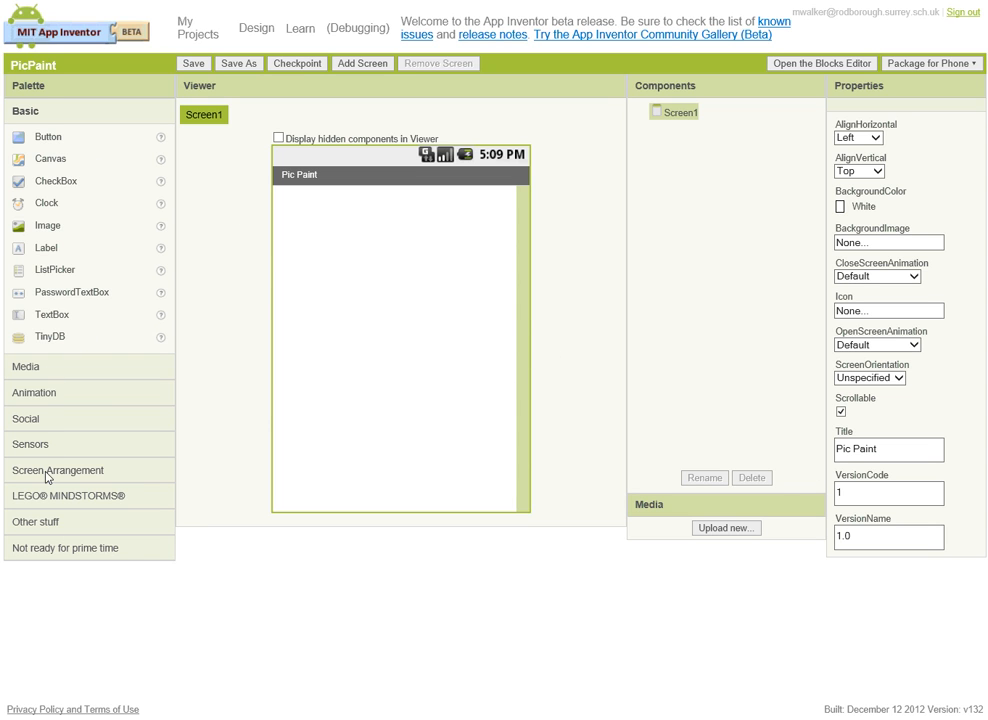
- Place a HorizontalArrangement on Screen1 with its Width set to Fill parent
{"action": "left_click", "coordinate": [57, 470]}
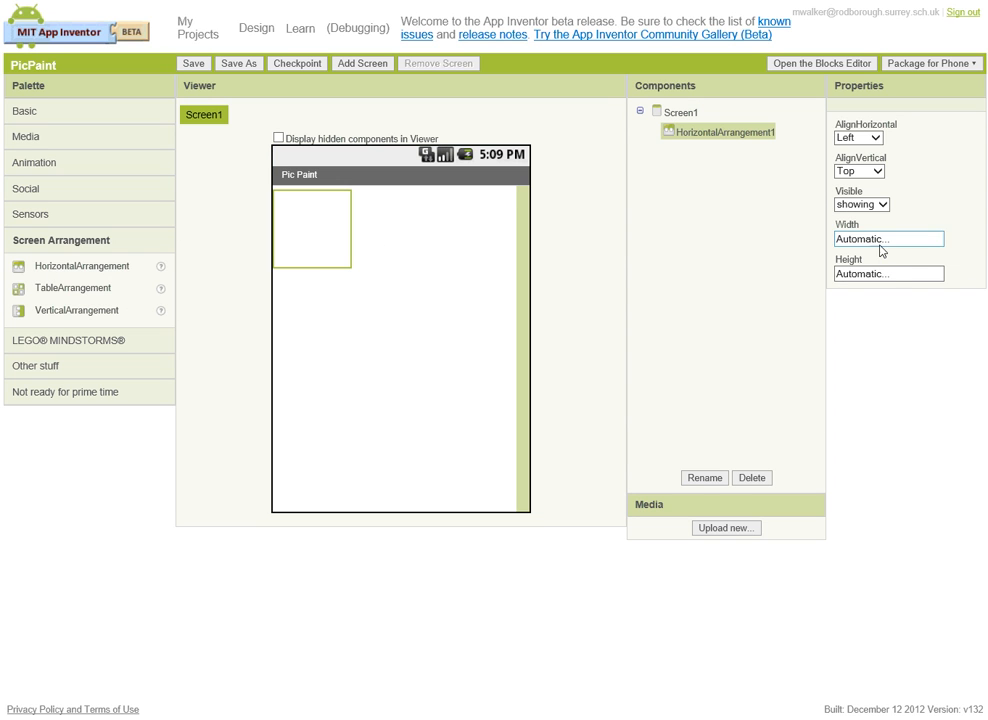
{"action": "left_click", "coordinate": [887, 238]}
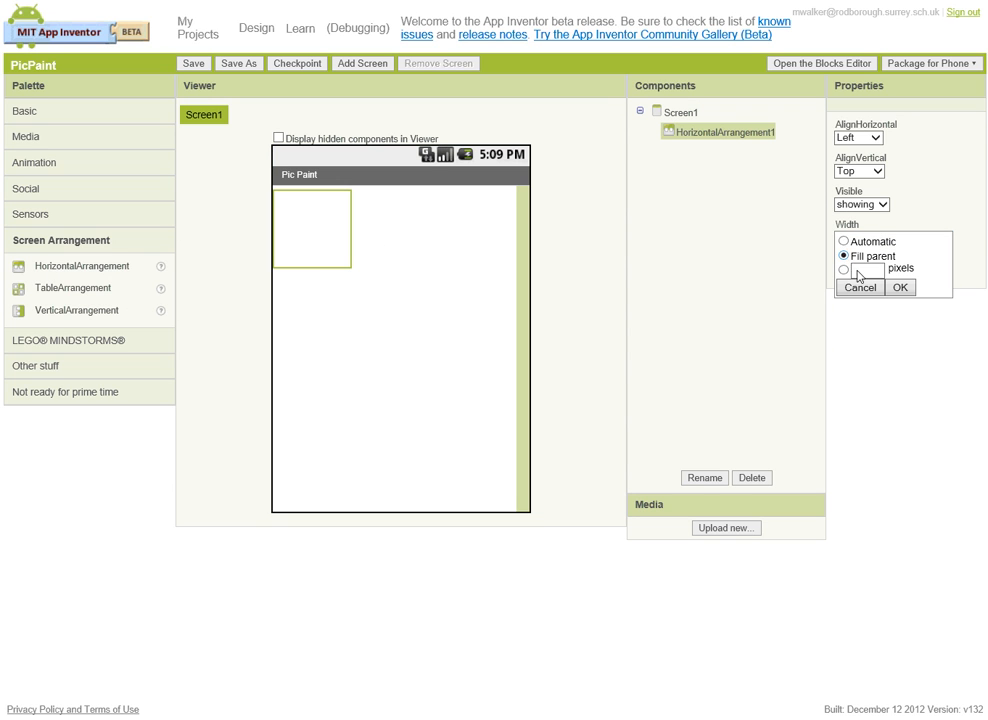
{"action": "left_click", "coordinate": [899, 287]}
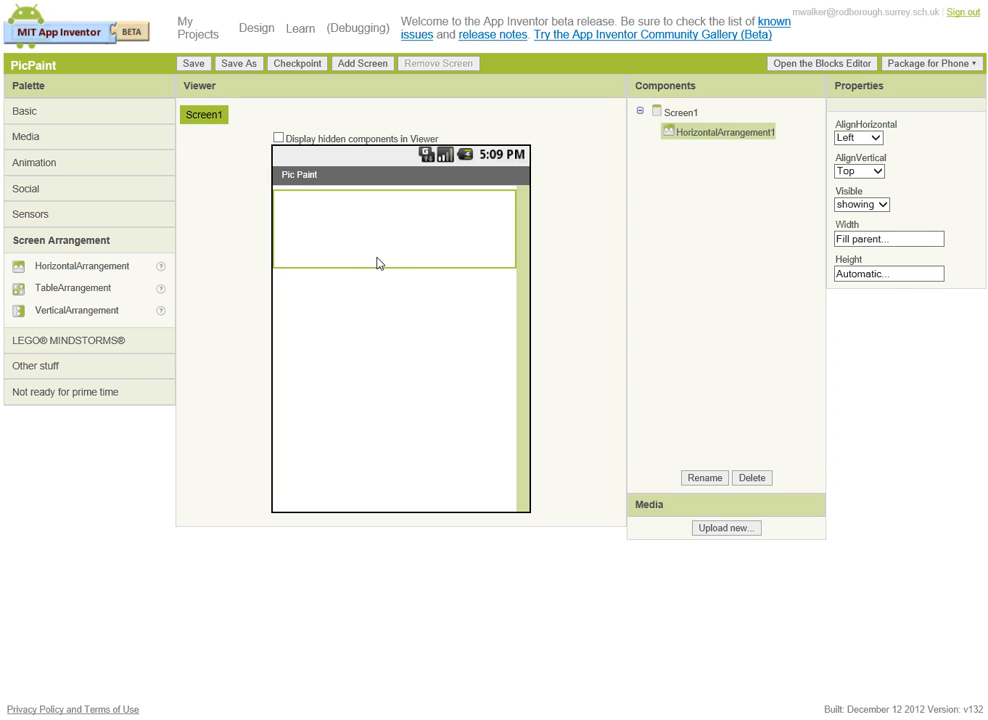
{"action": "mouse_move", "coordinate": [728, 233]}
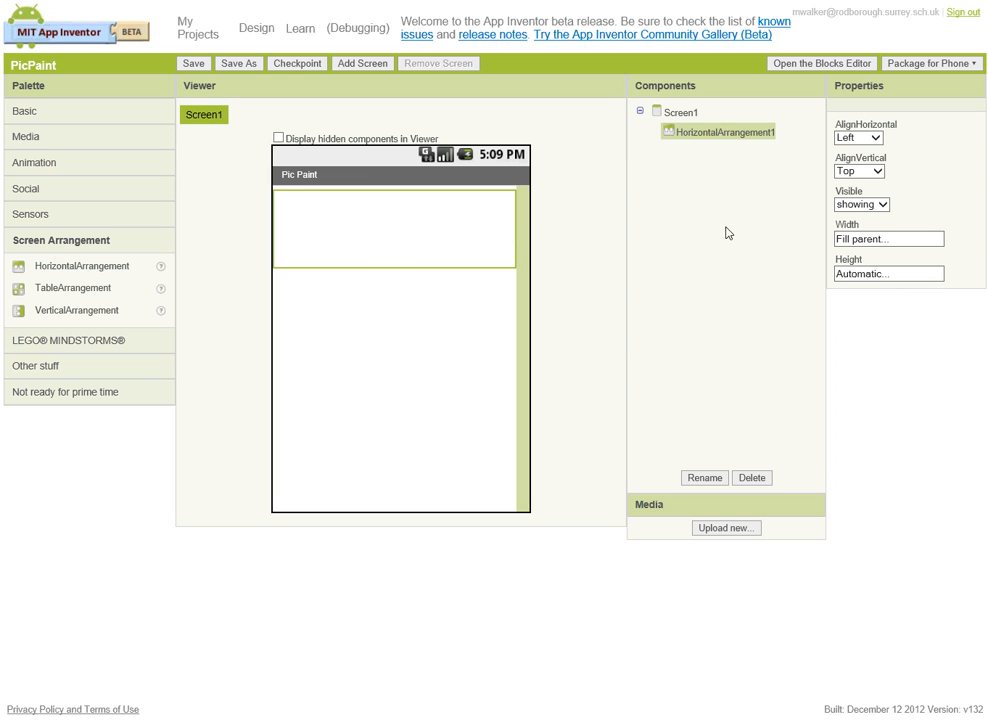
{"action": "left_click", "coordinate": [858, 137]}
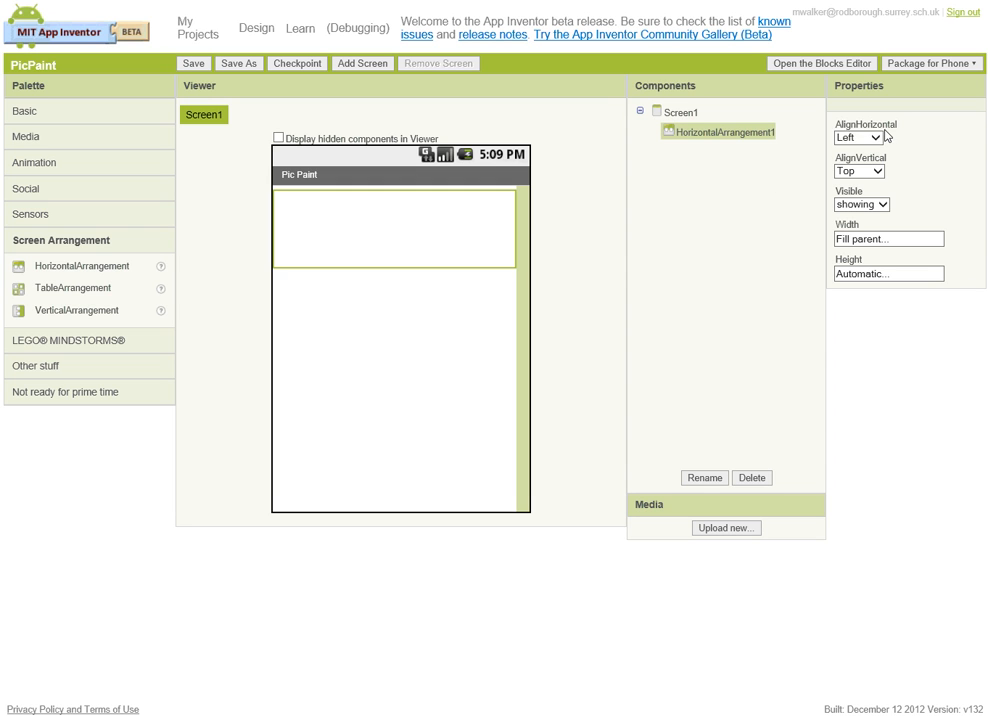
{"action": "left_click", "coordinate": [26, 111]}
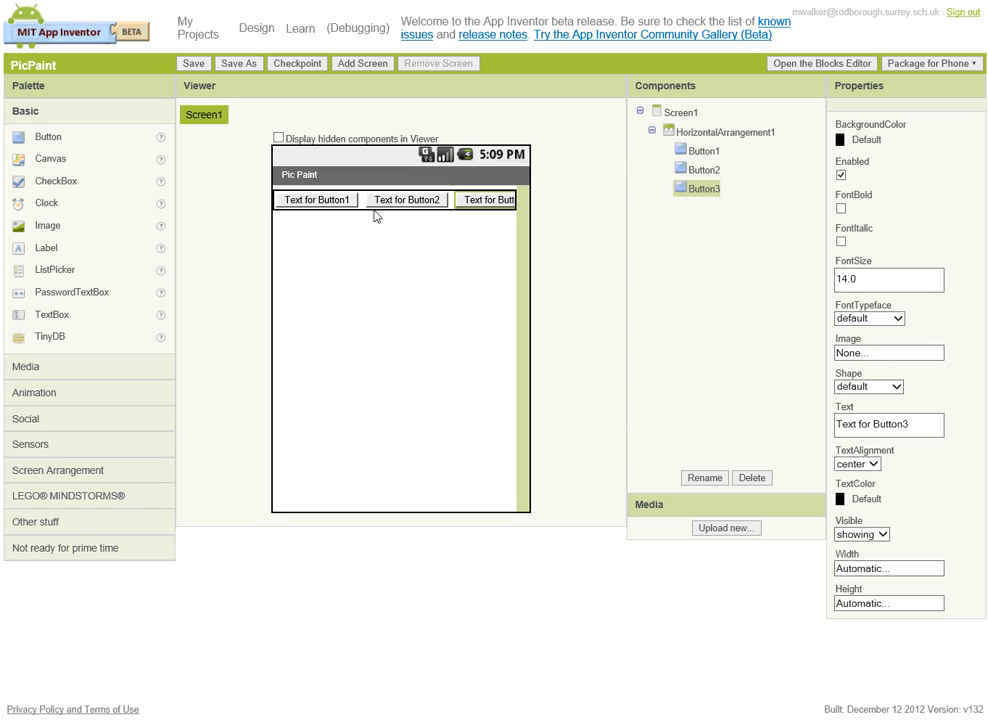
- Label the first button 'Red' and give it a red background
{"action": "left_click", "coordinate": [316, 199]}
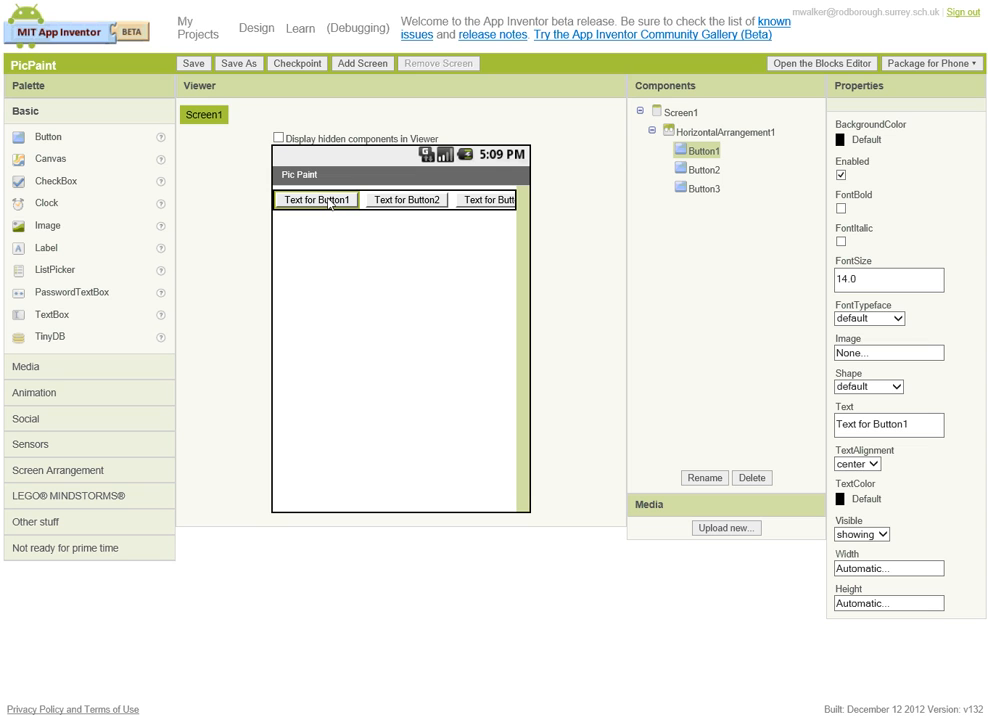
{"action": "mouse_move", "coordinate": [778, 222]}
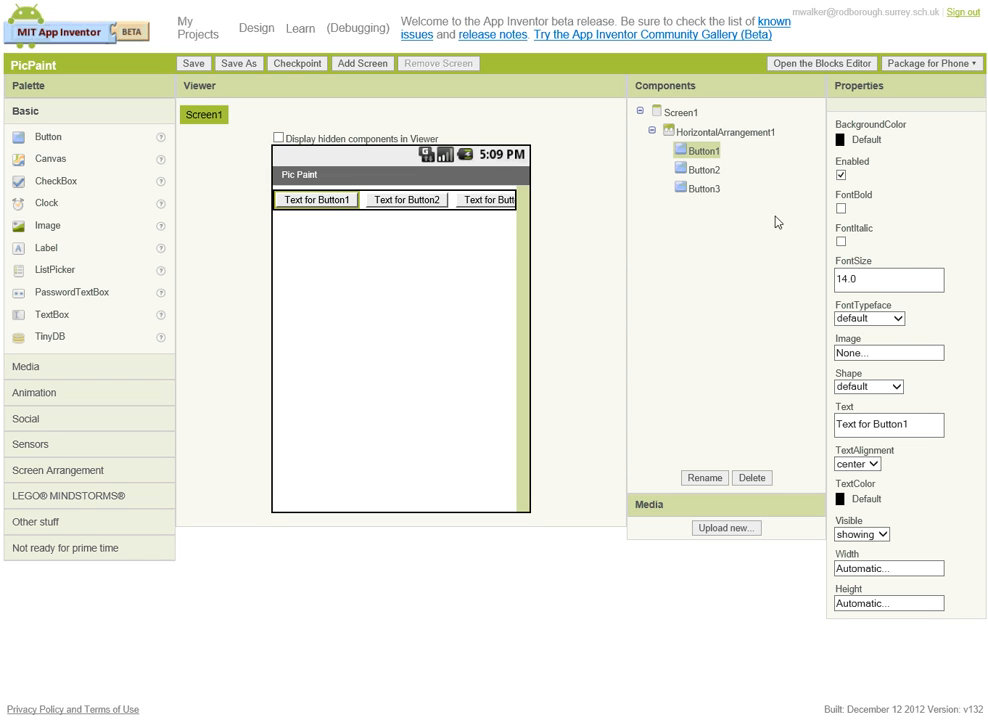
{"action": "mouse_move", "coordinate": [900, 446]}
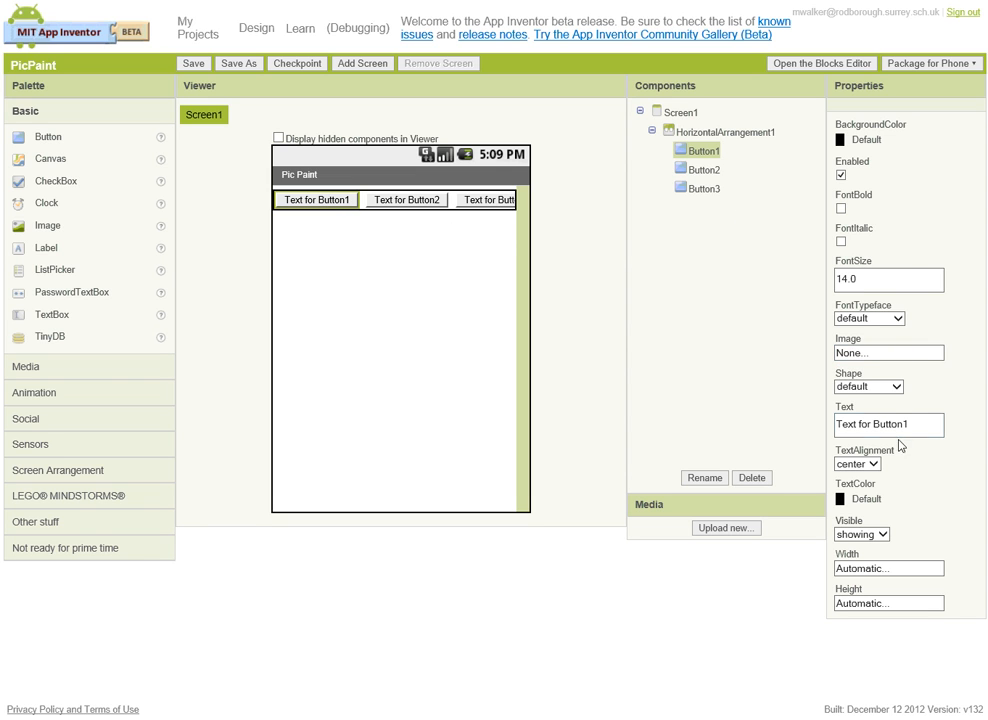
{"action": "type", "text": "R"}
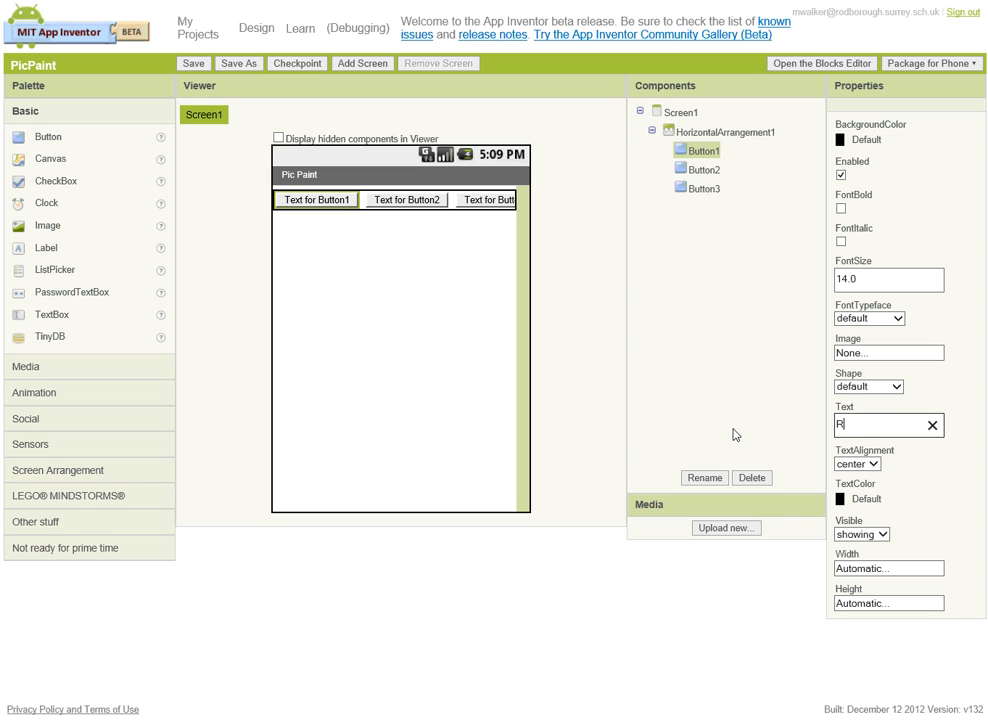
{"action": "type", "text": "ed"}
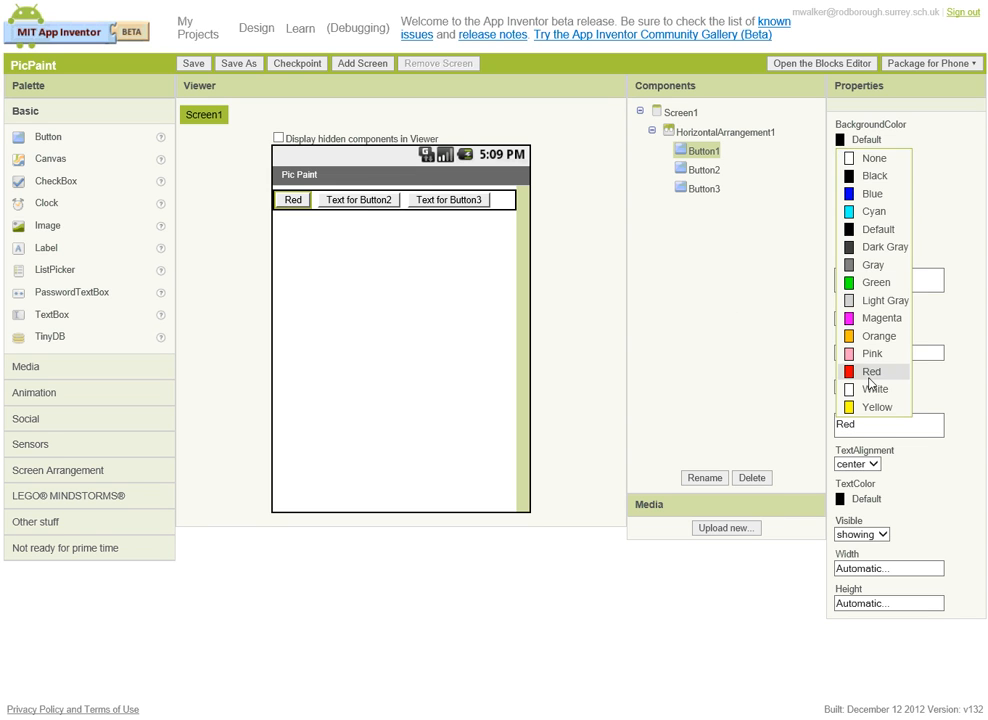
{"action": "left_click", "coordinate": [871, 371]}
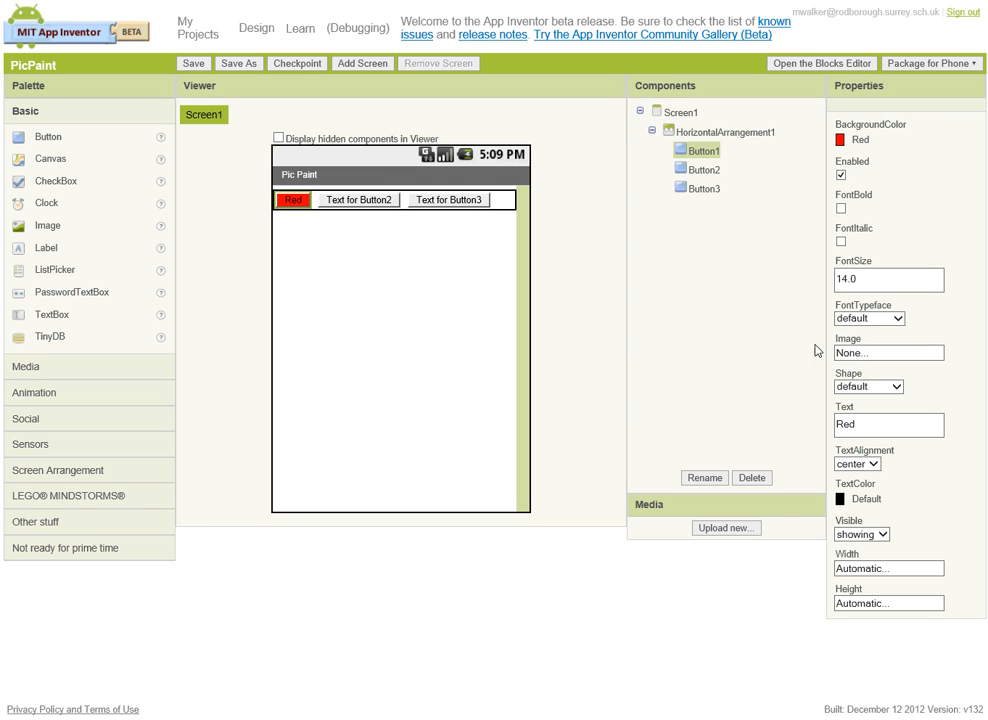
- Label the second button 'Green' and the third 'Blue', choosing the Blue background colour
{"action": "left_click", "coordinate": [701, 169]}
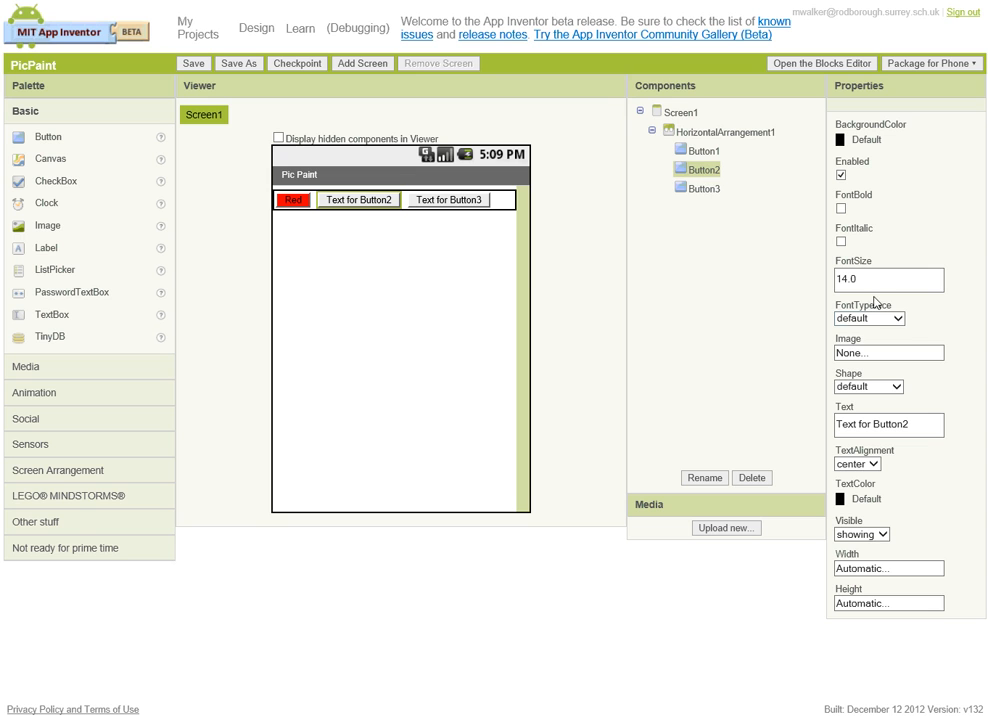
{"action": "left_click", "coordinate": [880, 424]}
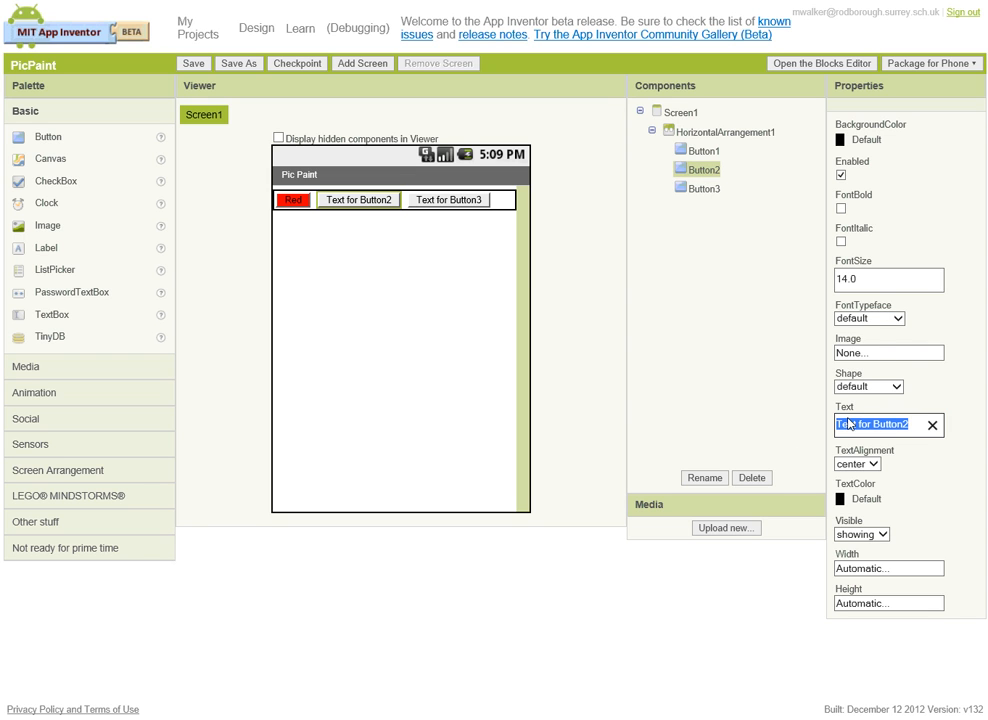
{"action": "type", "text": "Green"}
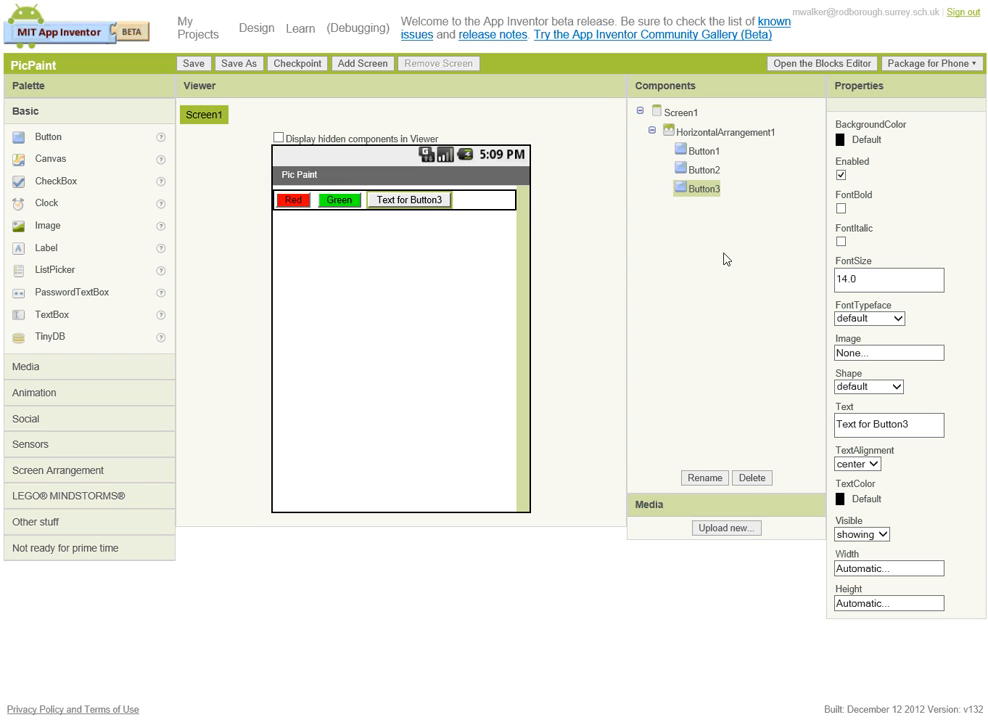
{"action": "left_click", "coordinate": [888, 424]}
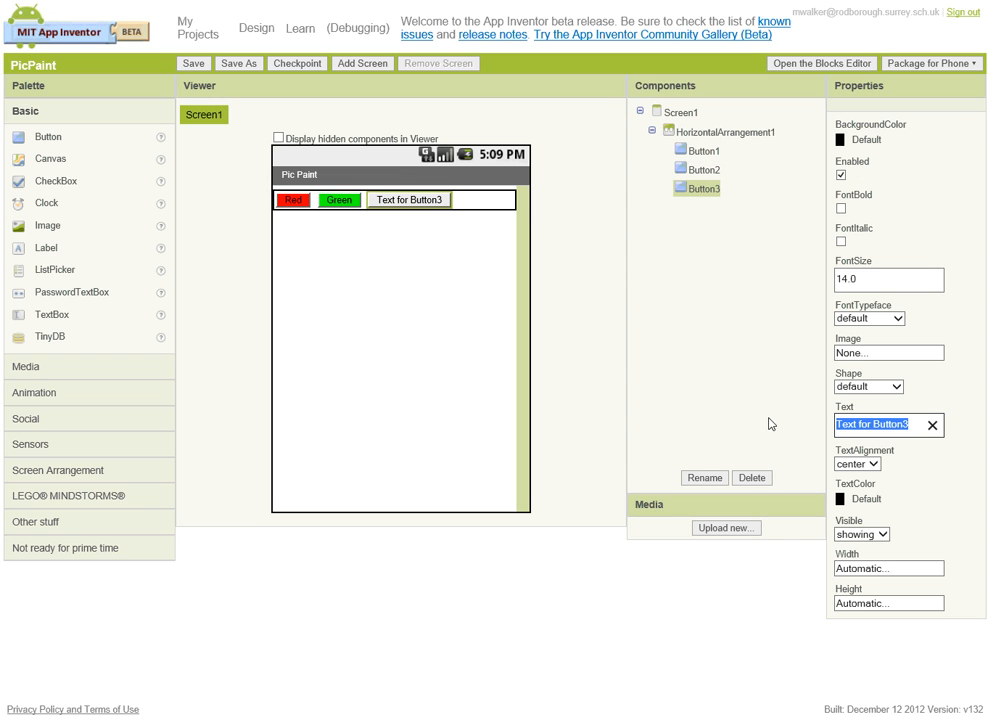
{"action": "type", "text": "Blue"}
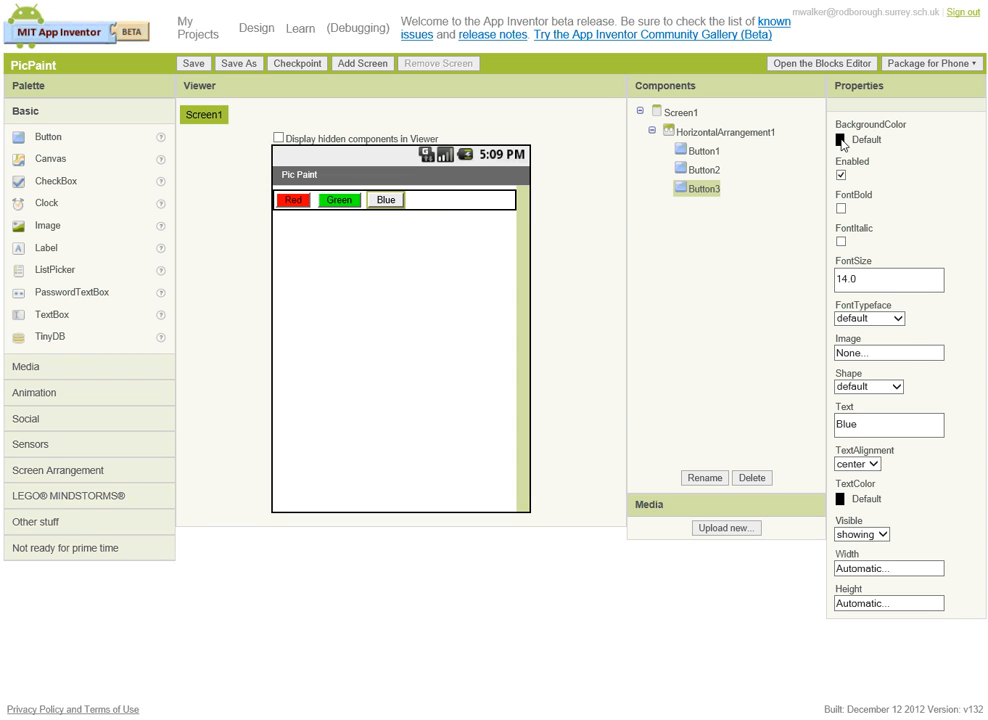
{"action": "left_click", "coordinate": [841, 139]}
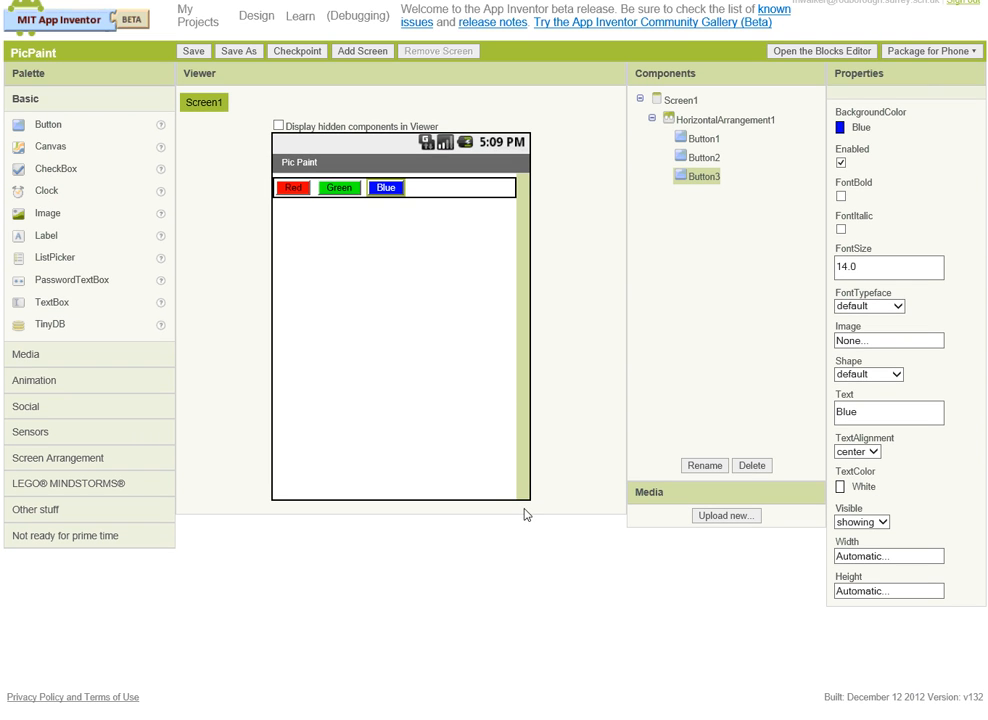
- Set HorizontalArrangement1's AlignHorizontal to Center, then reselect Screen1
{"action": "left_click", "coordinate": [722, 119]}
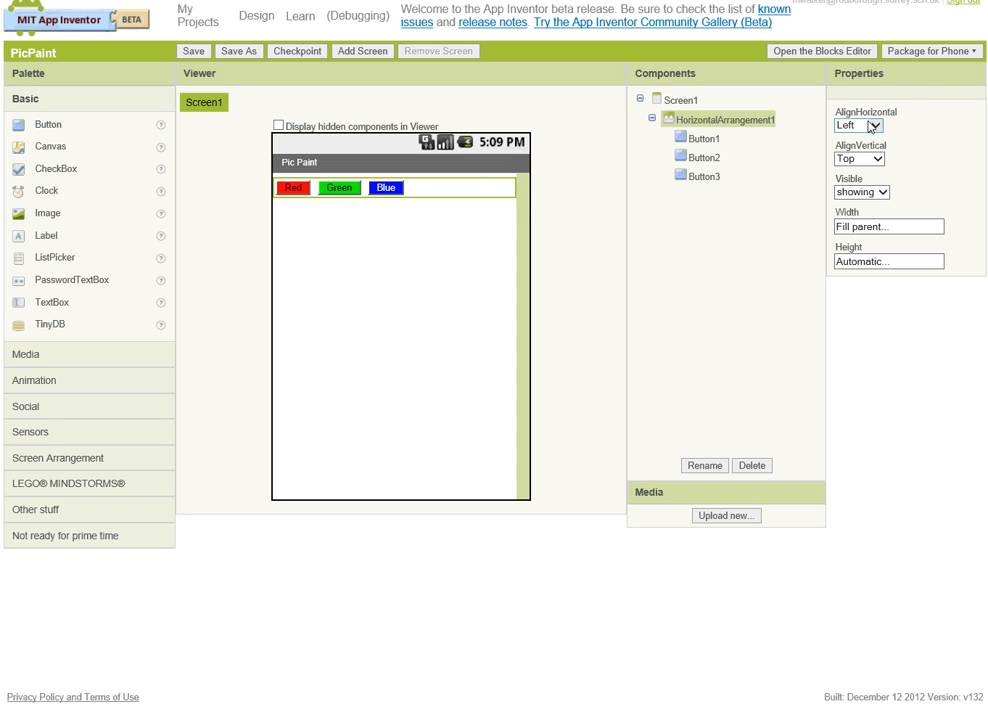
{"action": "mouse_move", "coordinate": [870, 127]}
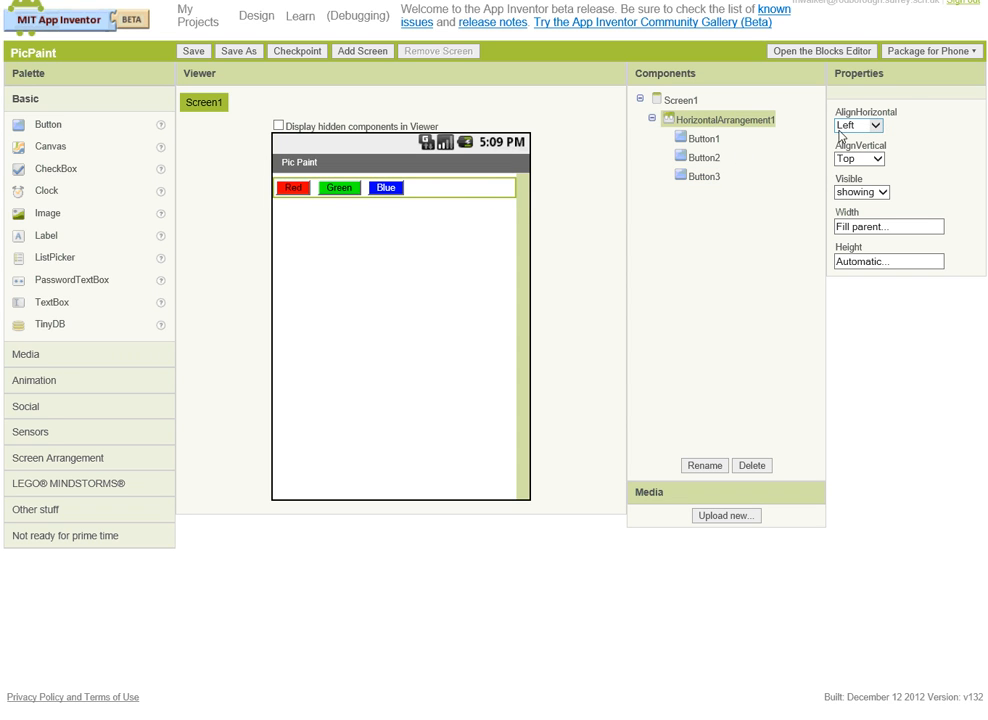
{"action": "left_click", "coordinate": [856, 125]}
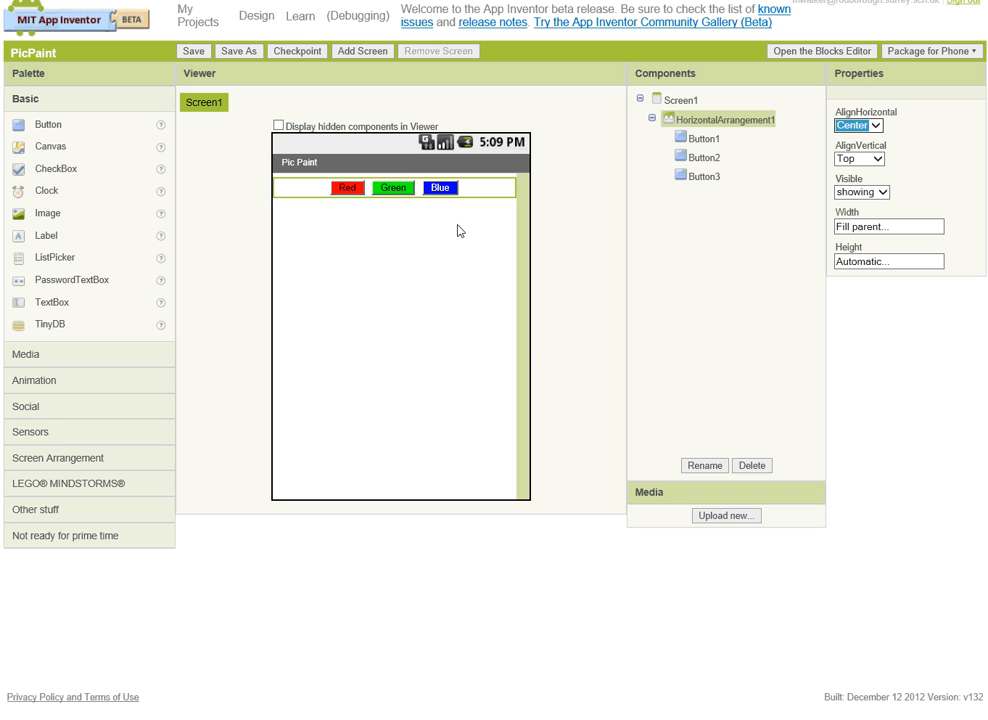
{"action": "left_click", "coordinate": [682, 99]}
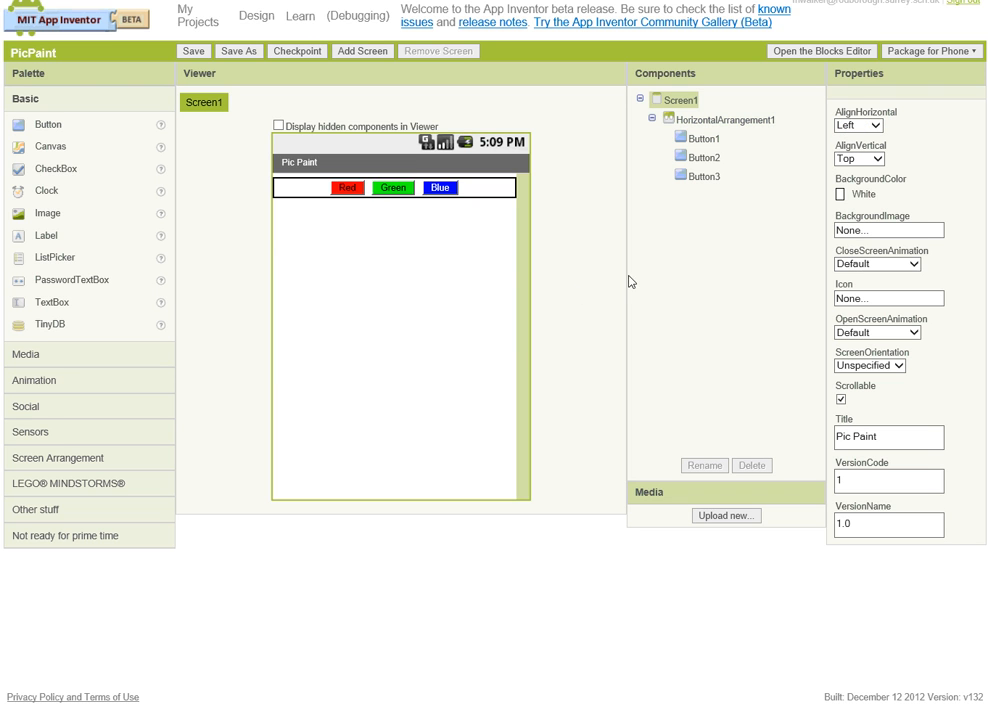
{"action": "mouse_move", "coordinate": [738, 180]}
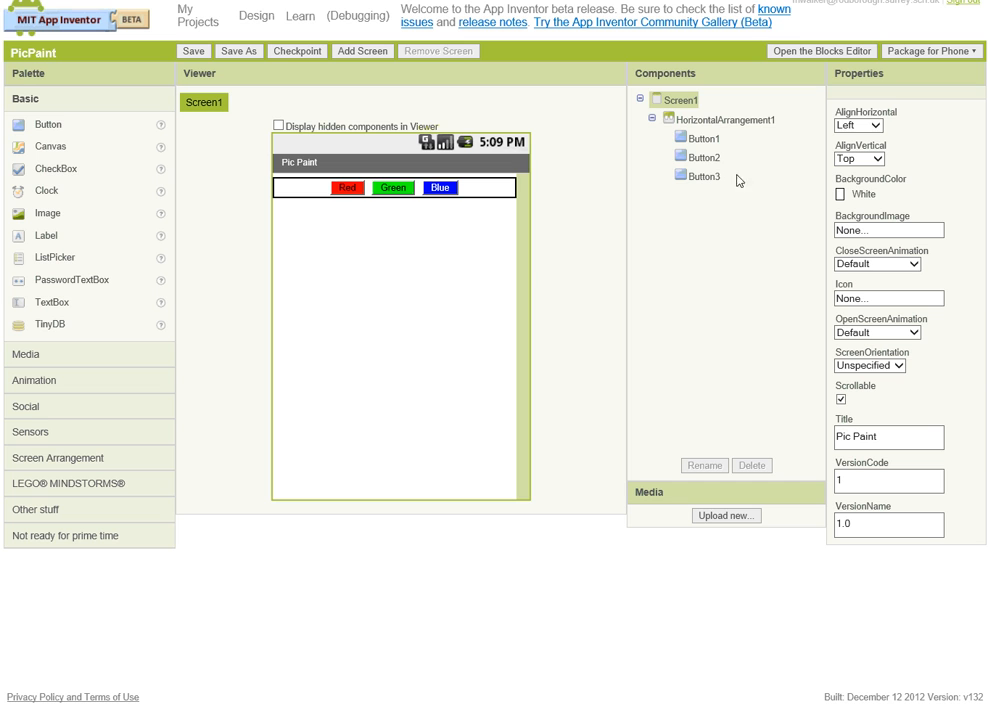
- Rename Button1, Button2 and Button3 to ButtonRed, ButtonGreen and ButtonBlue
{"action": "left_click", "coordinate": [701, 138]}
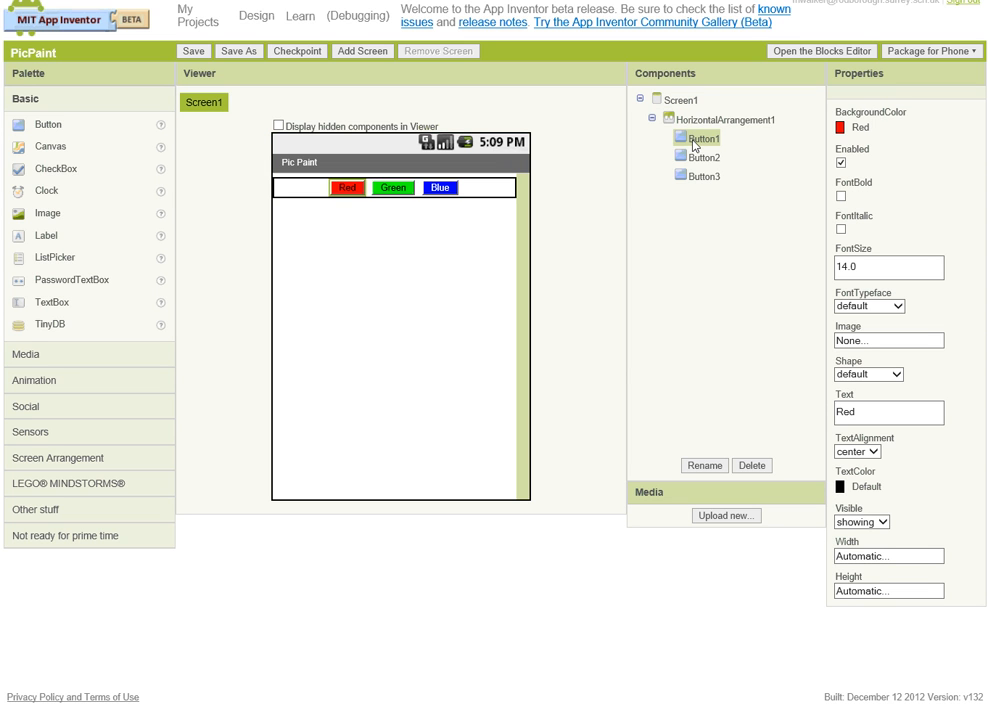
{"action": "mouse_move", "coordinate": [644, 290]}
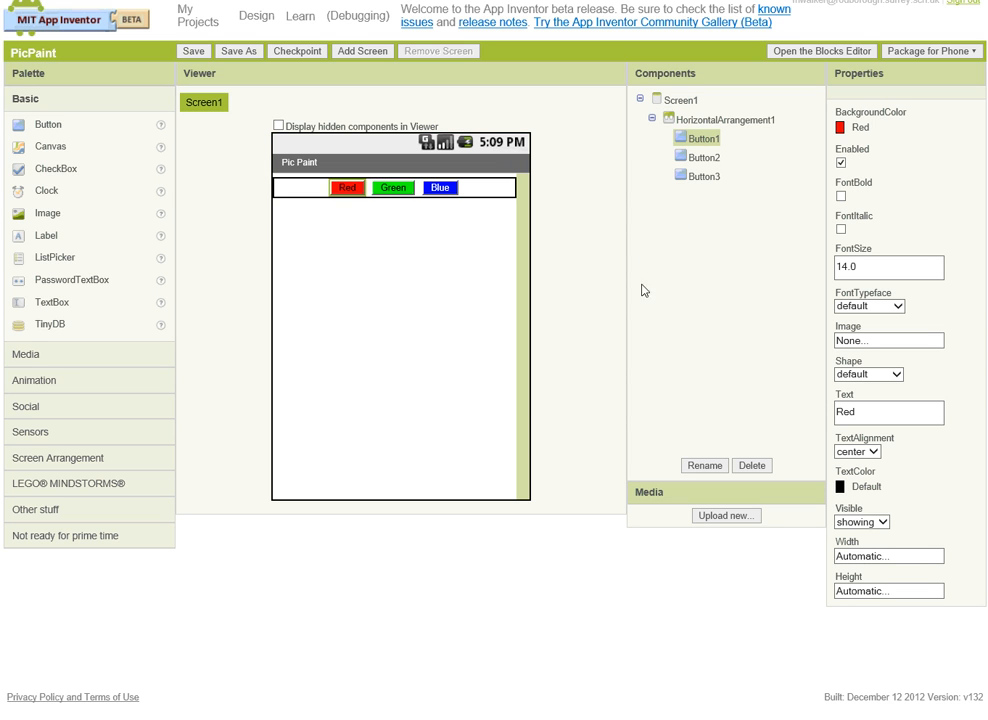
{"action": "mouse_move", "coordinate": [688, 170]}
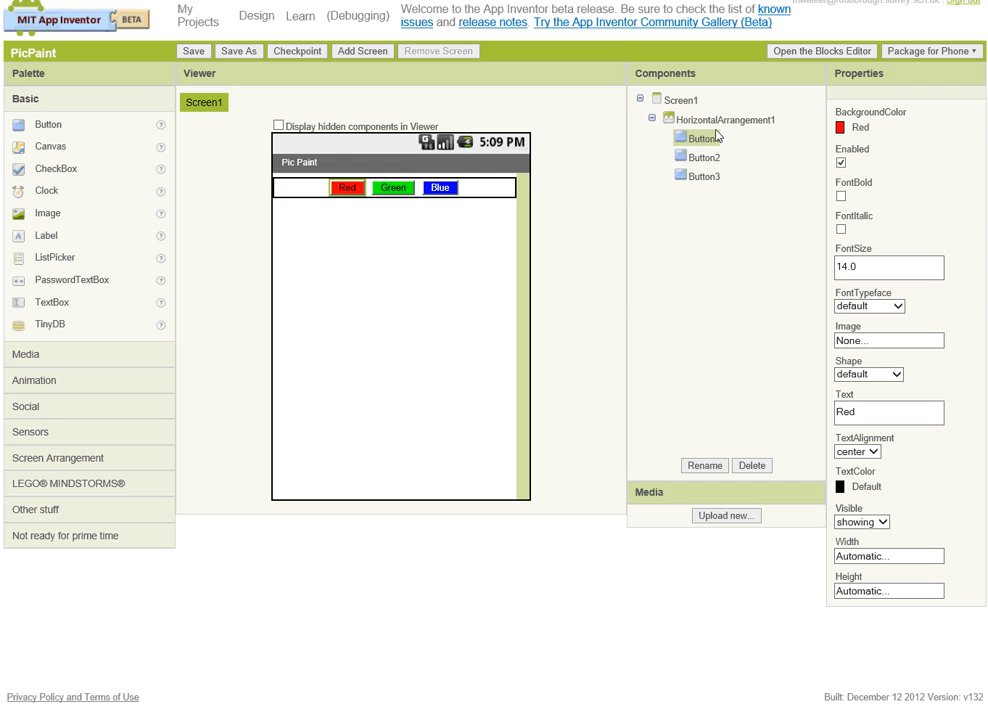
{"action": "left_click", "coordinate": [704, 465]}
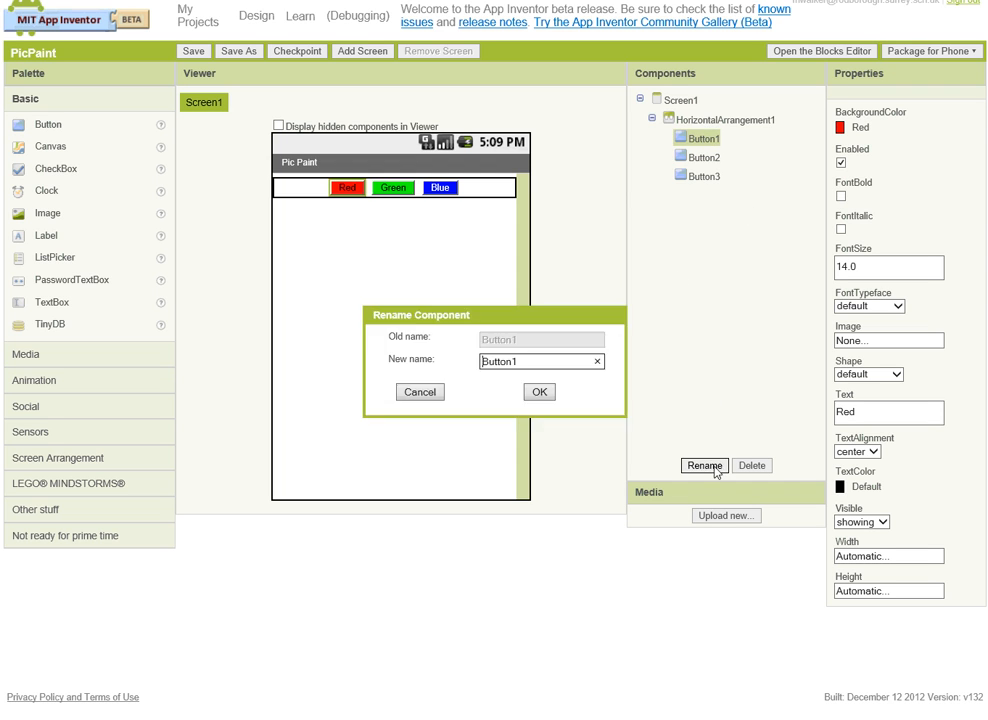
{"action": "key", "text": "Backspace"}
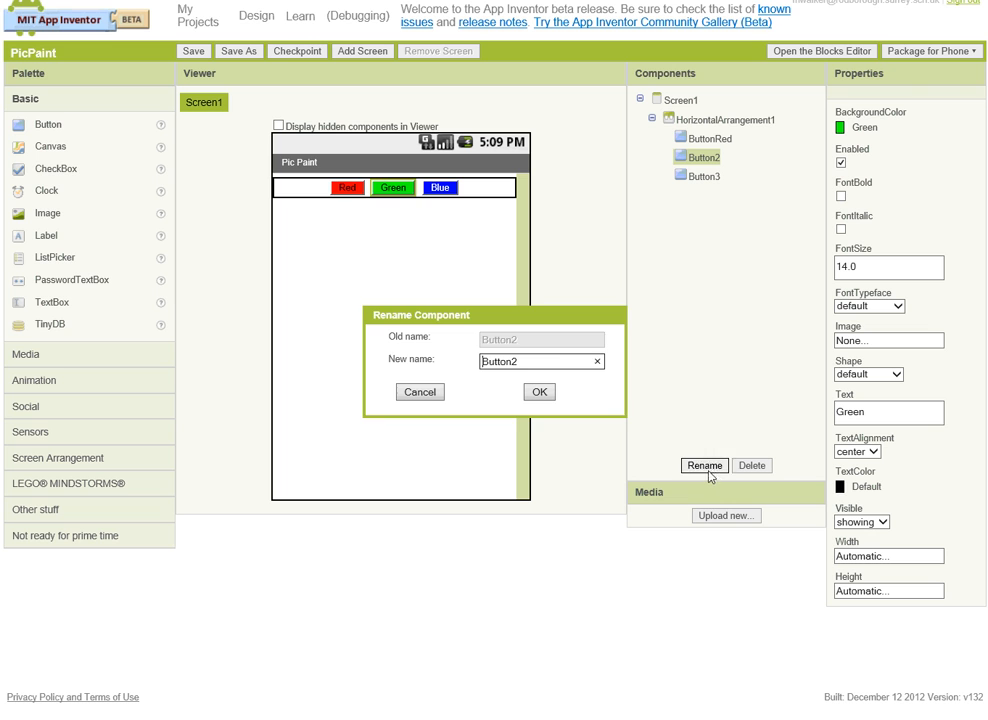
{"action": "type", "text": "ButtonGre"}
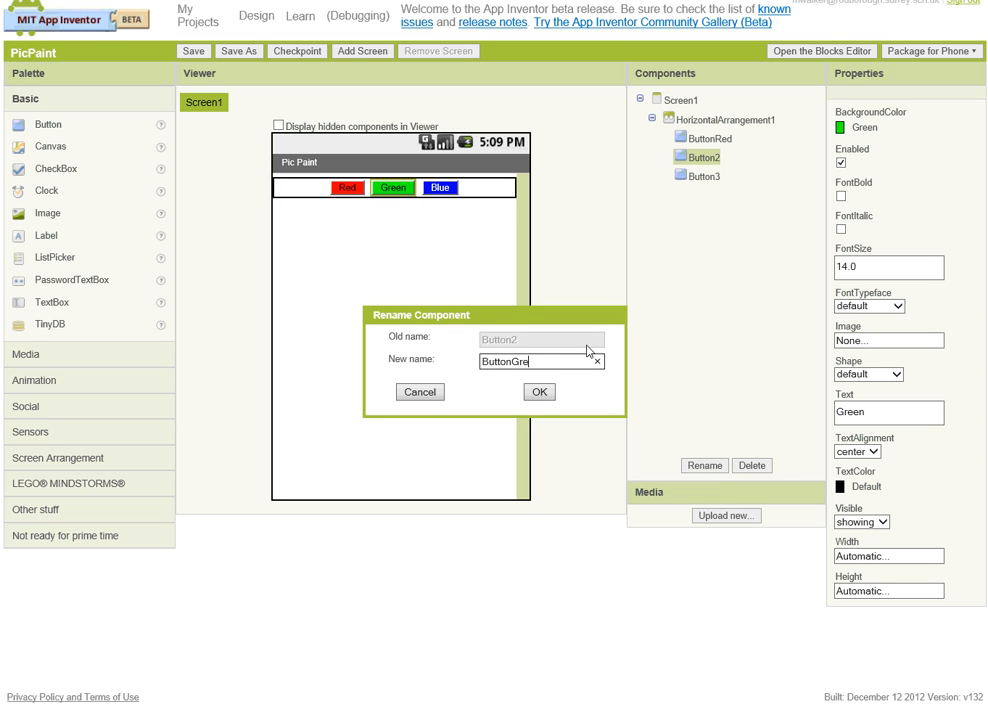
{"action": "left_click", "coordinate": [539, 391]}
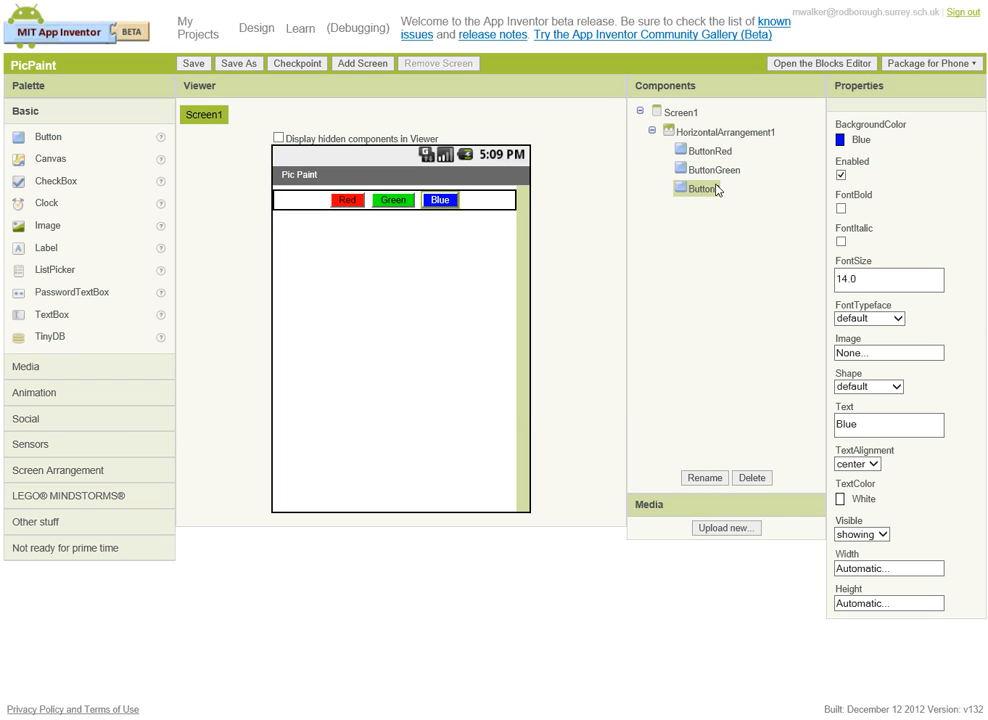
{"action": "left_click", "coordinate": [704, 477]}
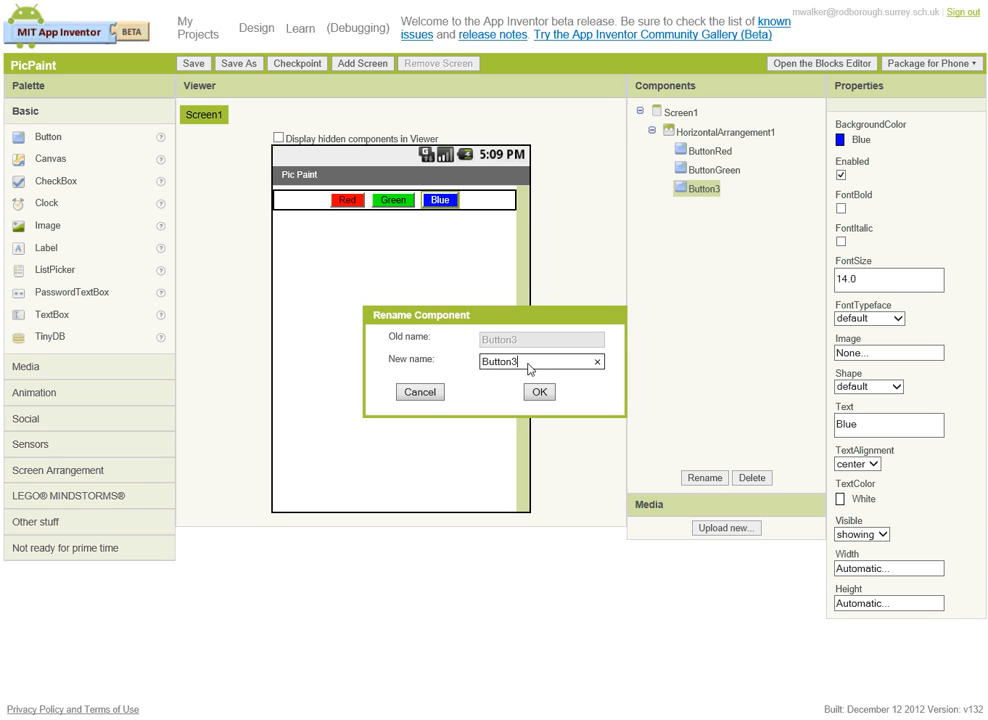
{"action": "type", "text": "ButtonBlue"}
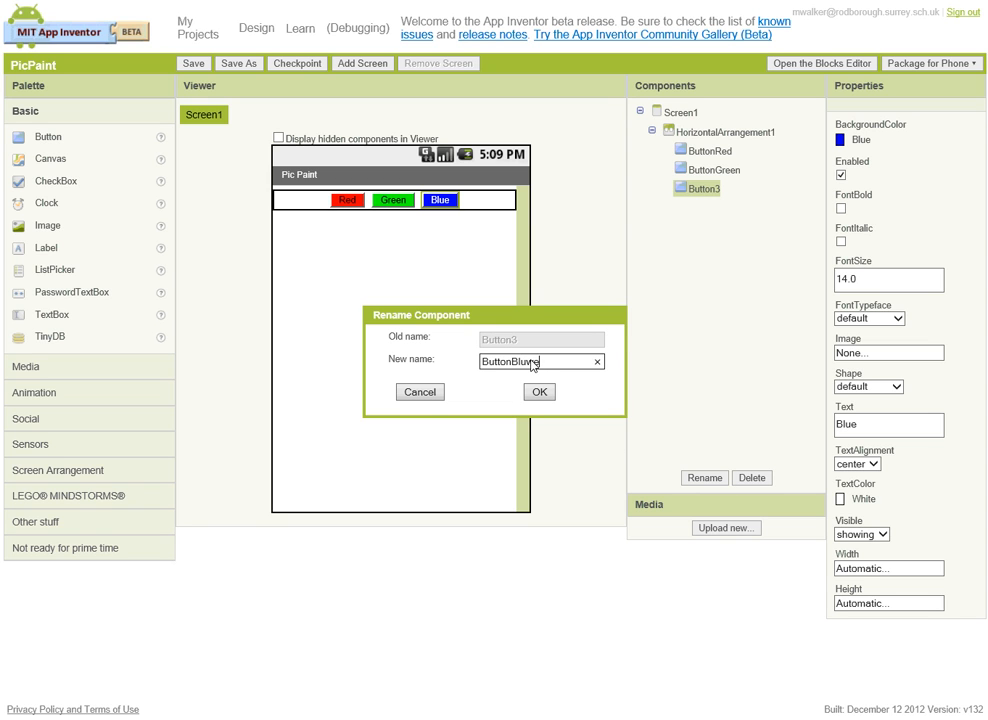
{"action": "left_click", "coordinate": [538, 391]}
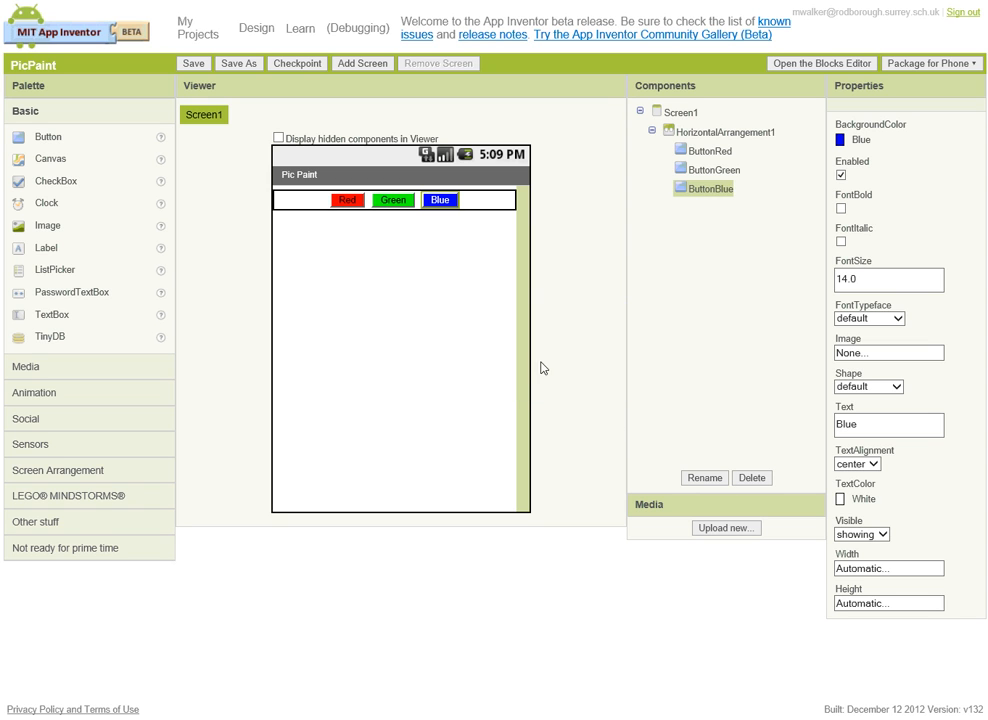
{"action": "mouse_move", "coordinate": [99, 172]}
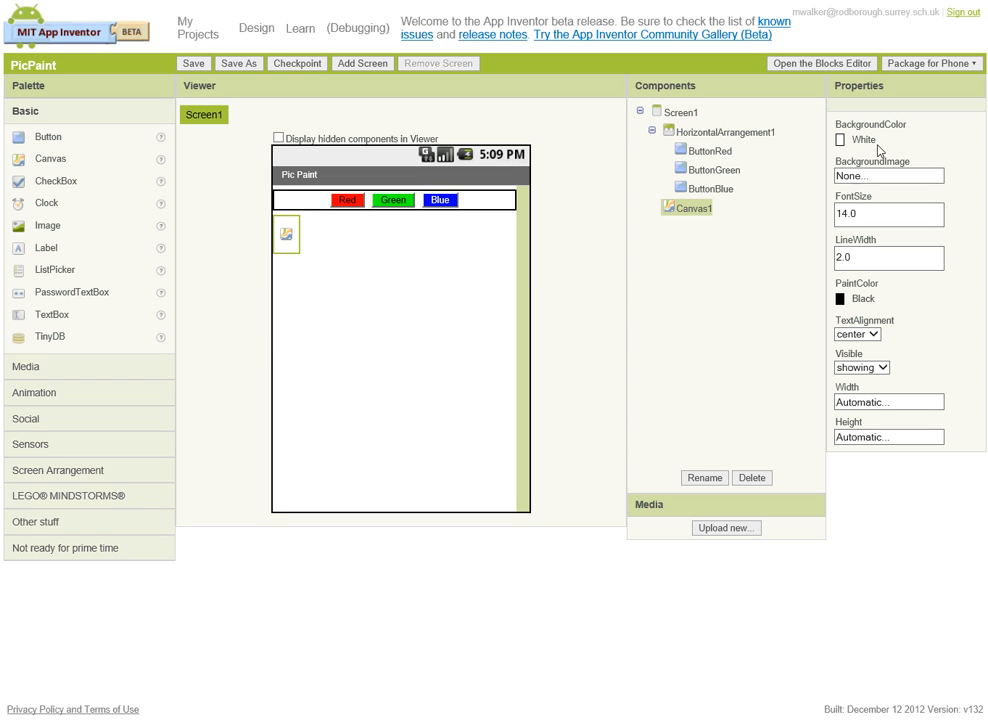
- Set Canvas1's Width to Fill parent and its Height to 250 pixels
{"action": "left_click", "coordinate": [887, 401]}
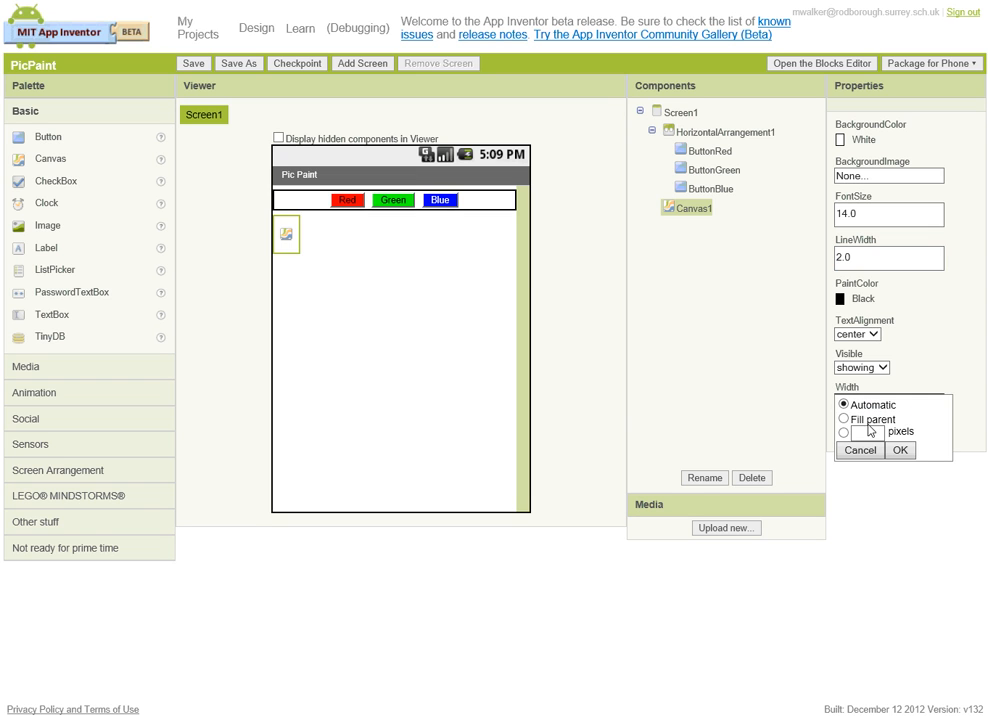
{"action": "left_click", "coordinate": [901, 450]}
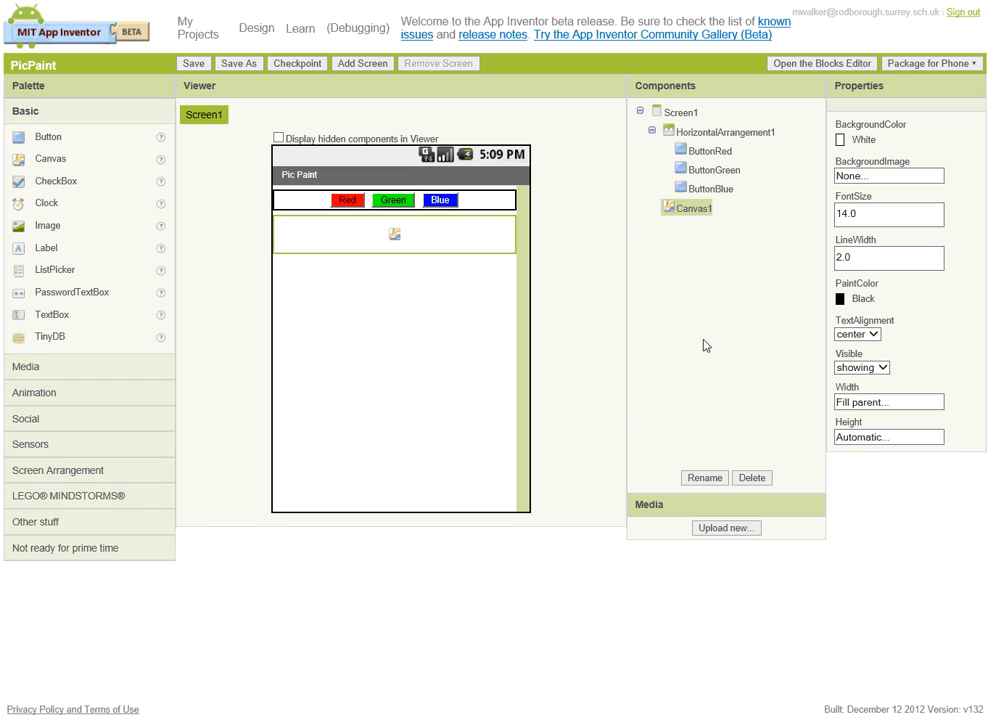
{"action": "left_click", "coordinate": [886, 436]}
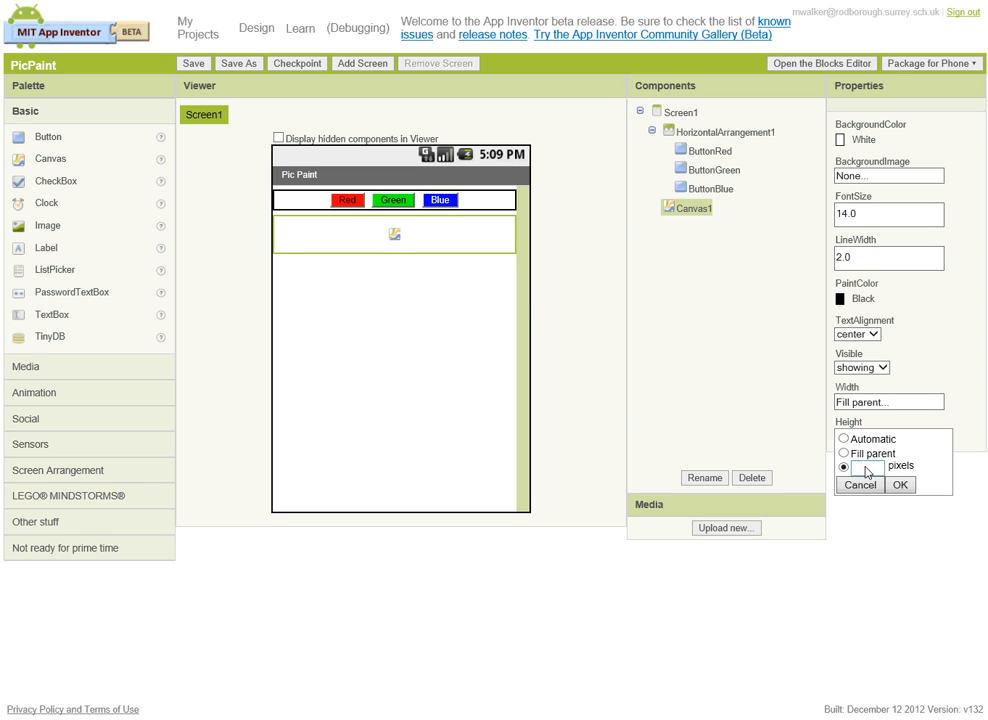
{"action": "type", "text": "200"}
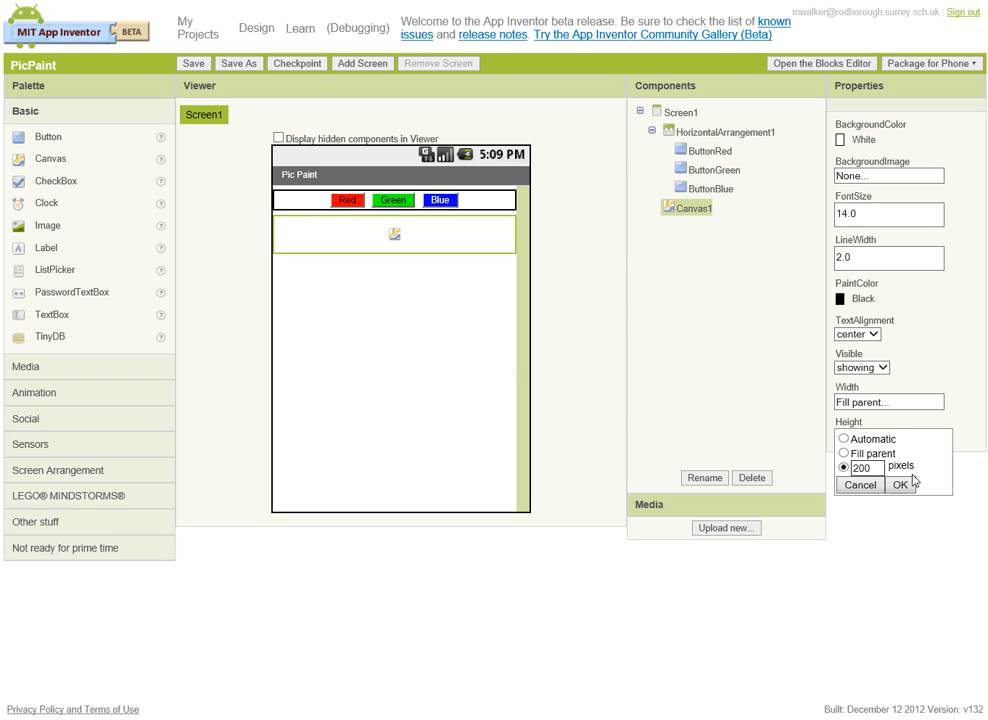
{"action": "left_click", "coordinate": [903, 485]}
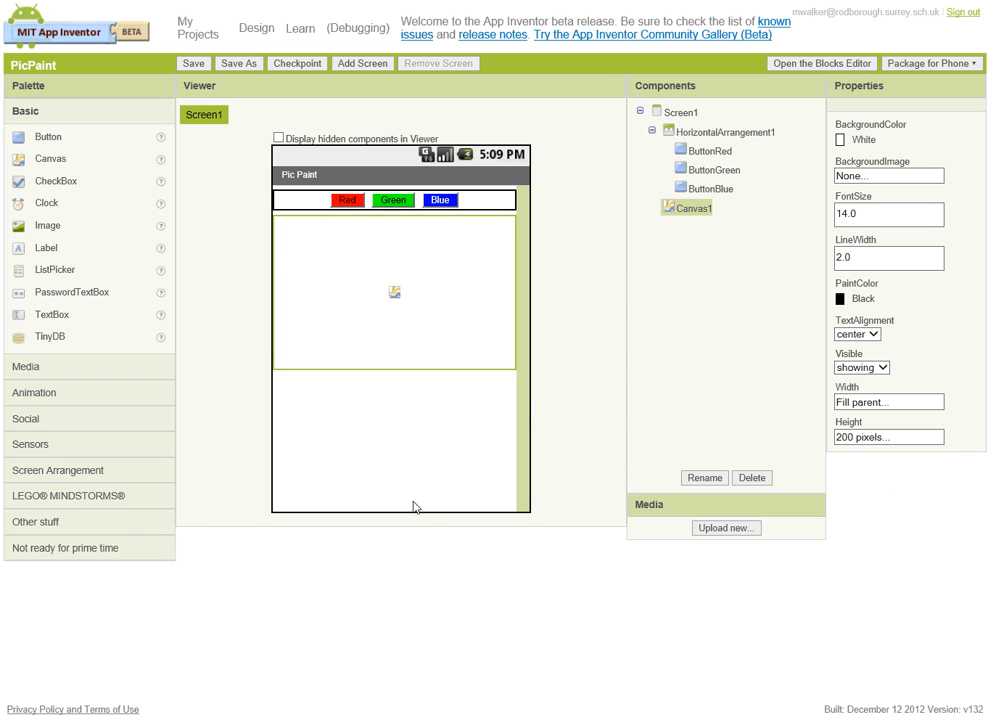
{"action": "left_click", "coordinate": [886, 436]}
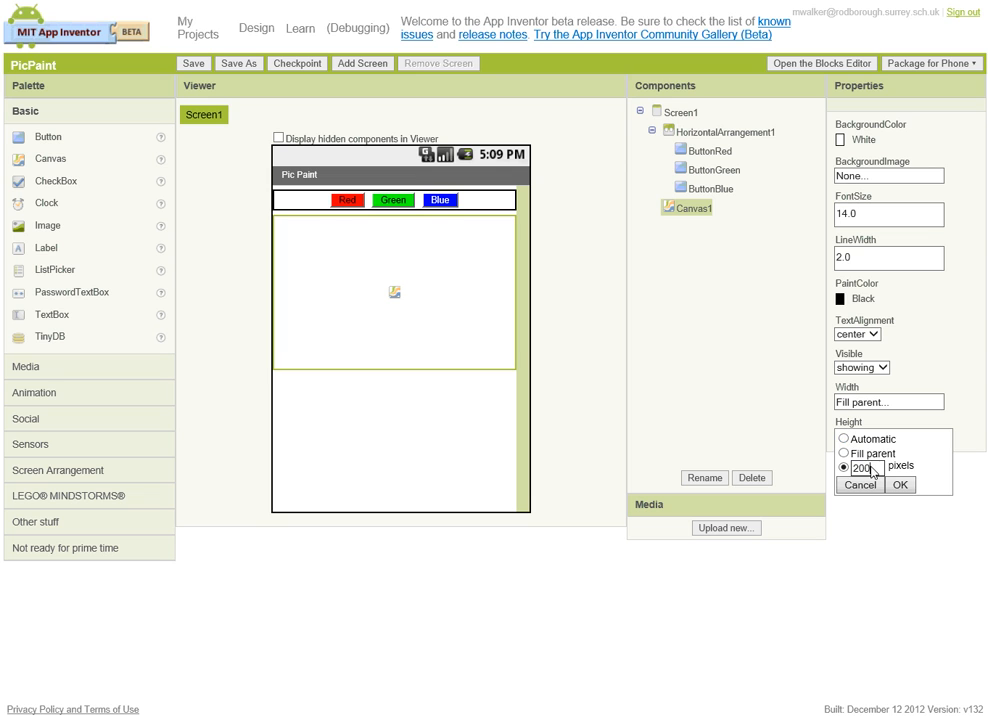
{"action": "type", "text": "250"}
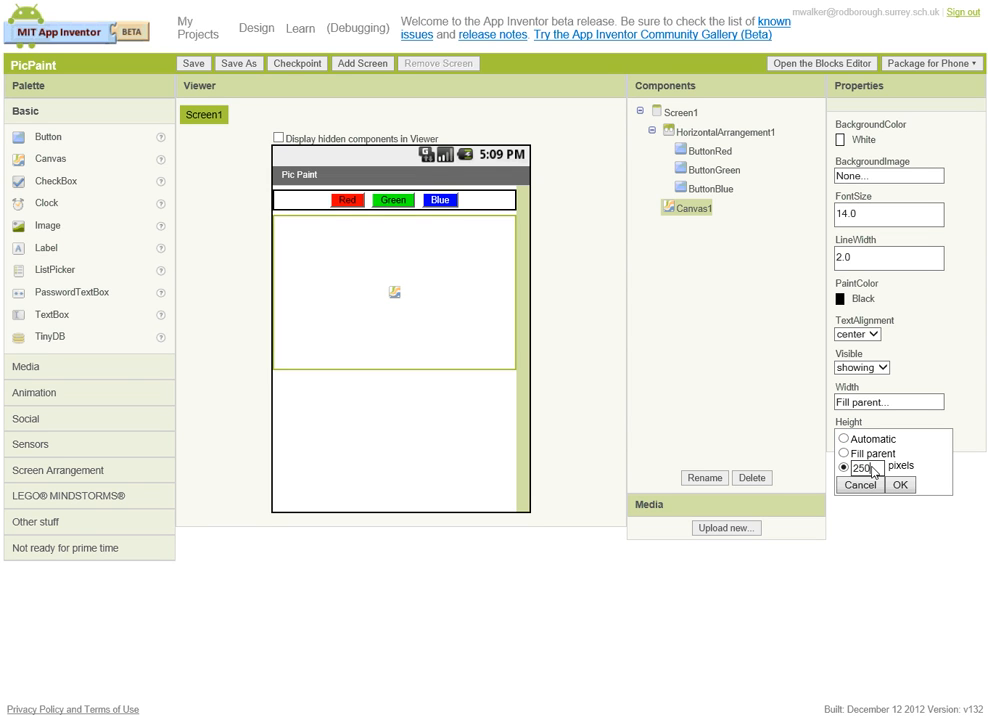
{"action": "left_click", "coordinate": [899, 484]}
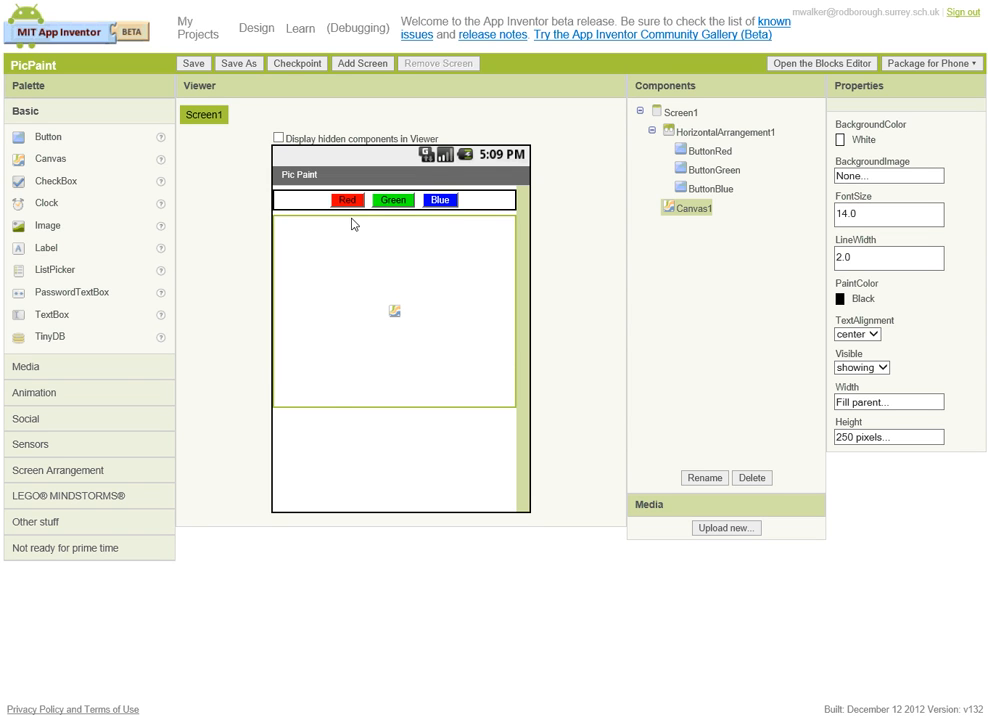
{"action": "mouse_move", "coordinate": [461, 433]}
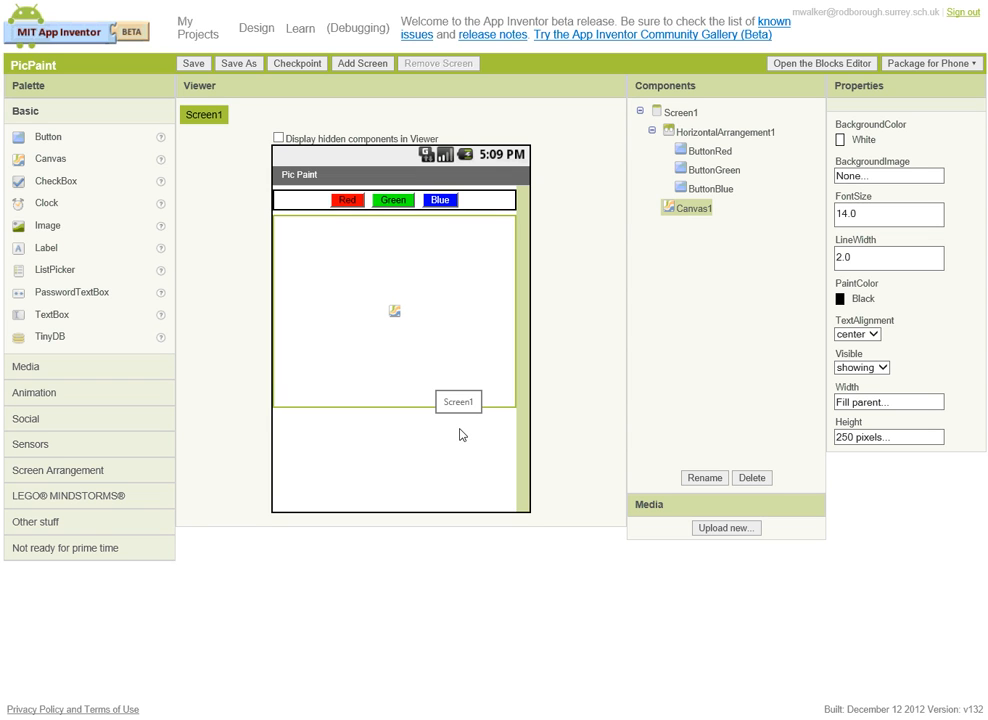
{"action": "mouse_move", "coordinate": [382, 462]}
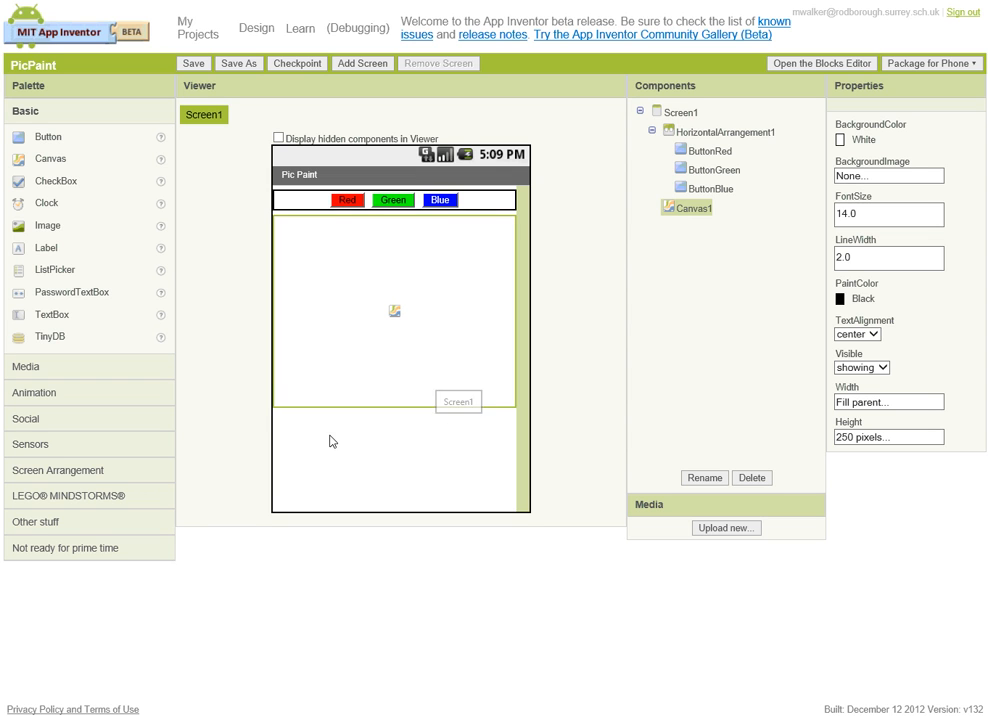
{"action": "mouse_move", "coordinate": [477, 442]}
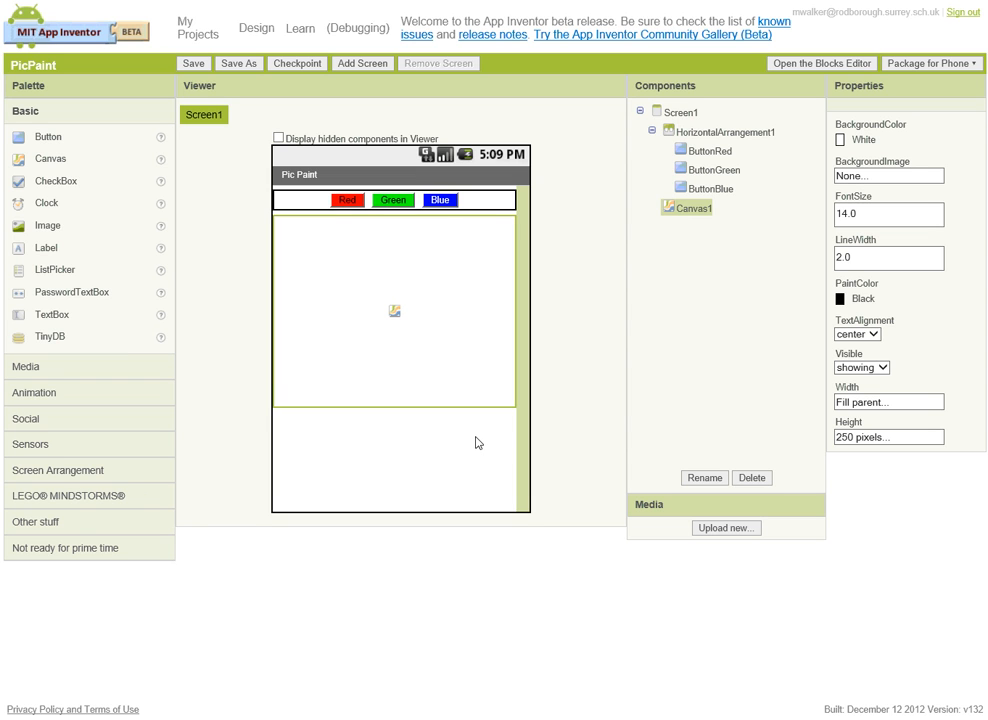
{"action": "mouse_move", "coordinate": [392, 414]}
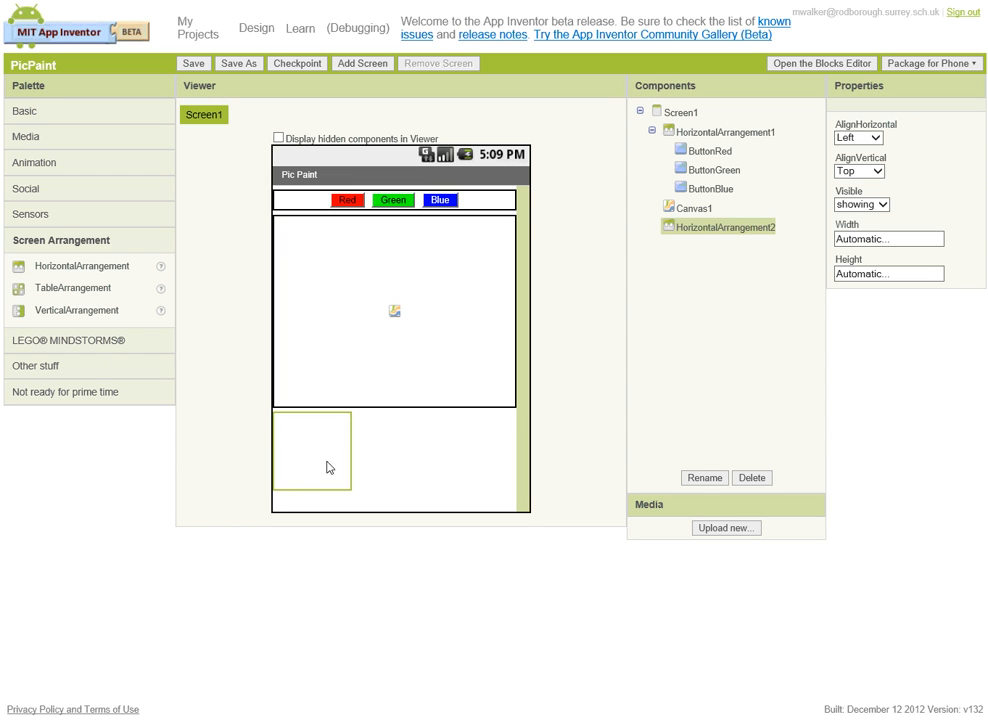
- Set HorizontalArrangement2's AlignHorizontal to Center
{"action": "left_click", "coordinate": [886, 238]}
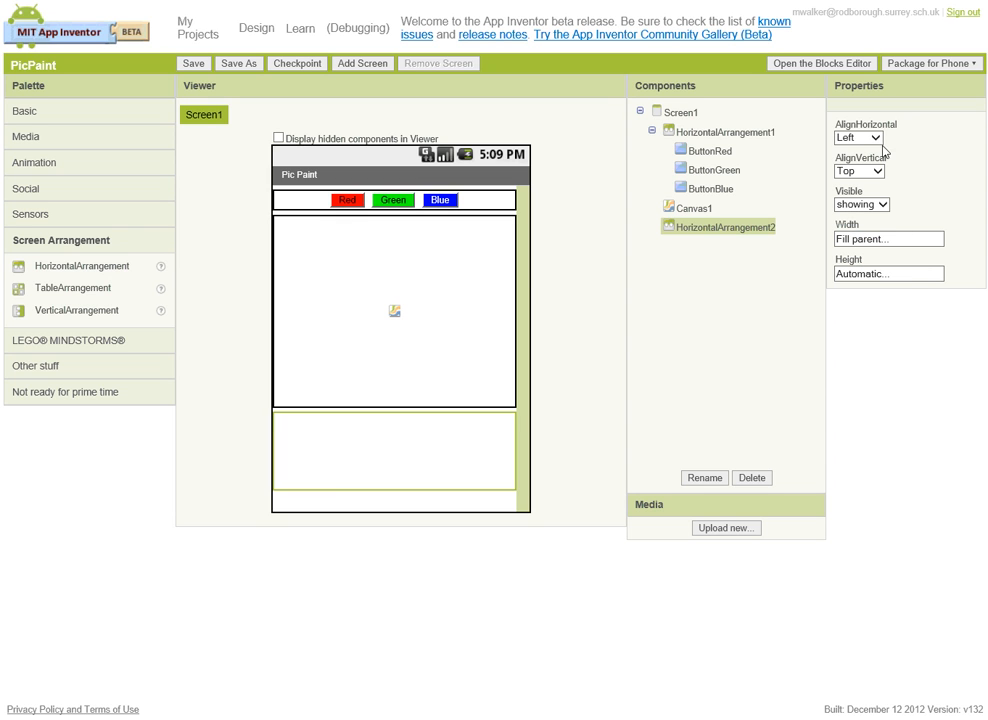
{"action": "left_click", "coordinate": [857, 137]}
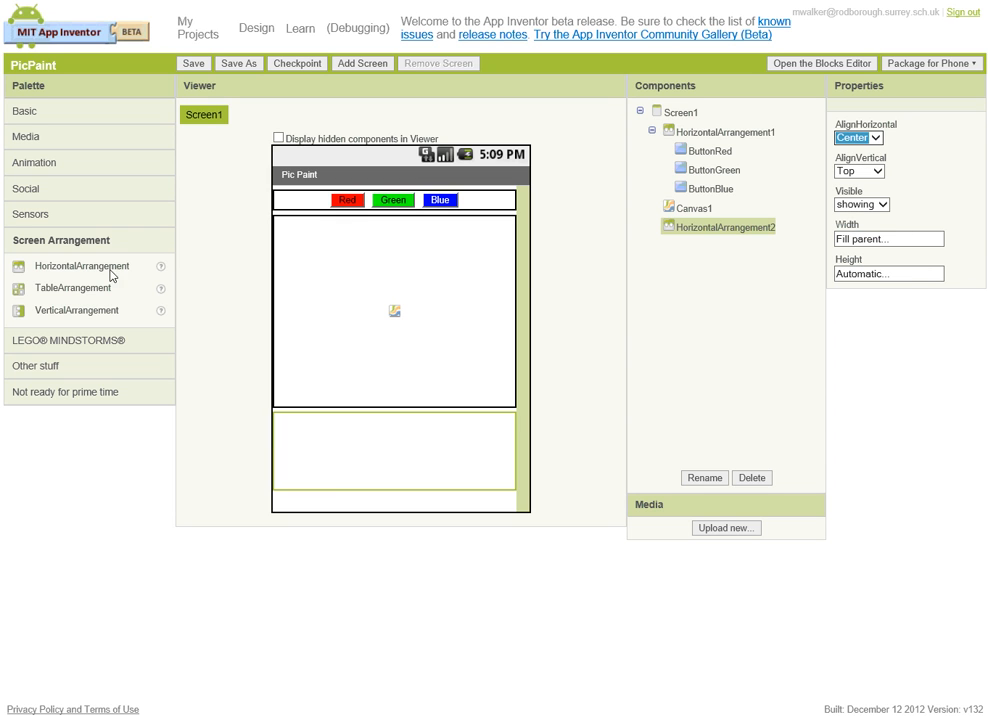
{"action": "left_click", "coordinate": [27, 111]}
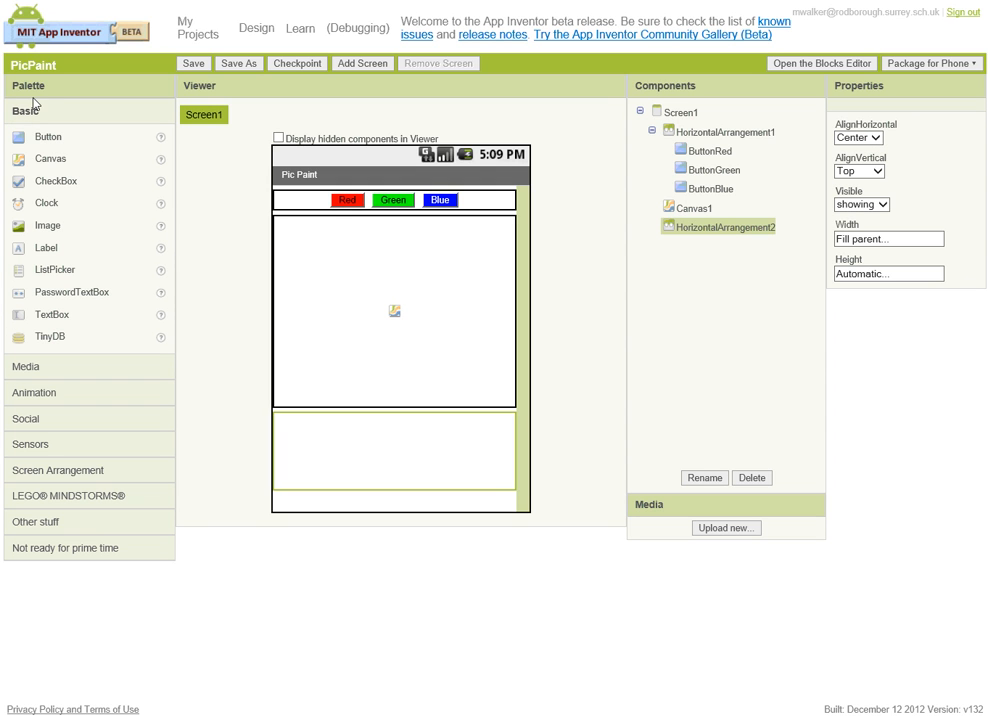
{"action": "mouse_move", "coordinate": [18, 143]}
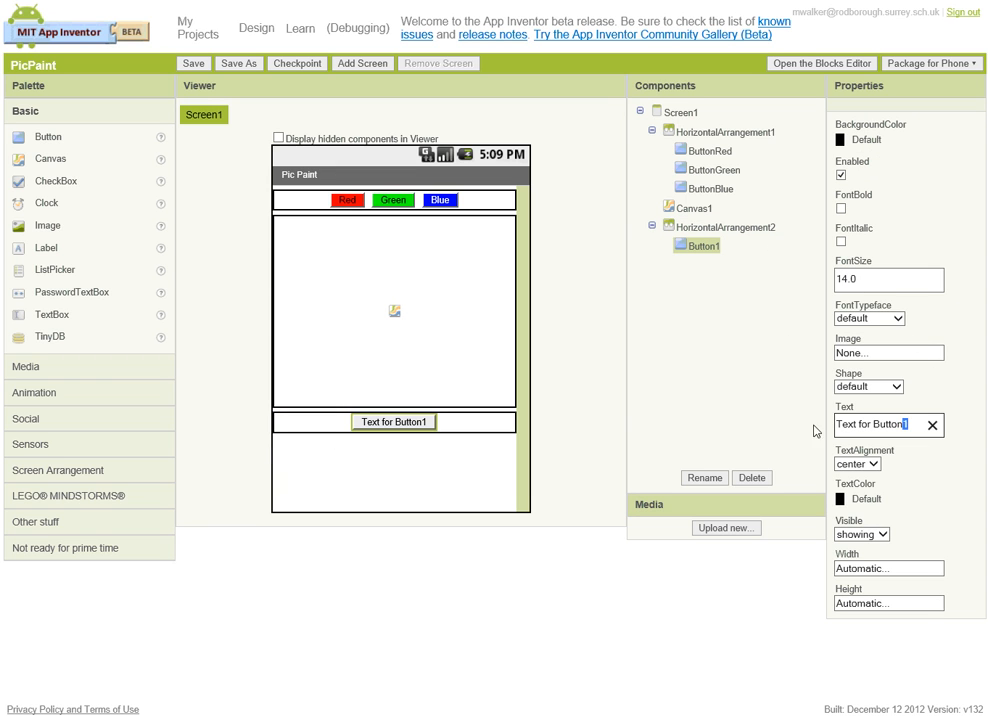
- Label the new lower-row button 'Take Photo' and rename it ButtonPhoto
{"action": "type", "text": "Take Photo"}
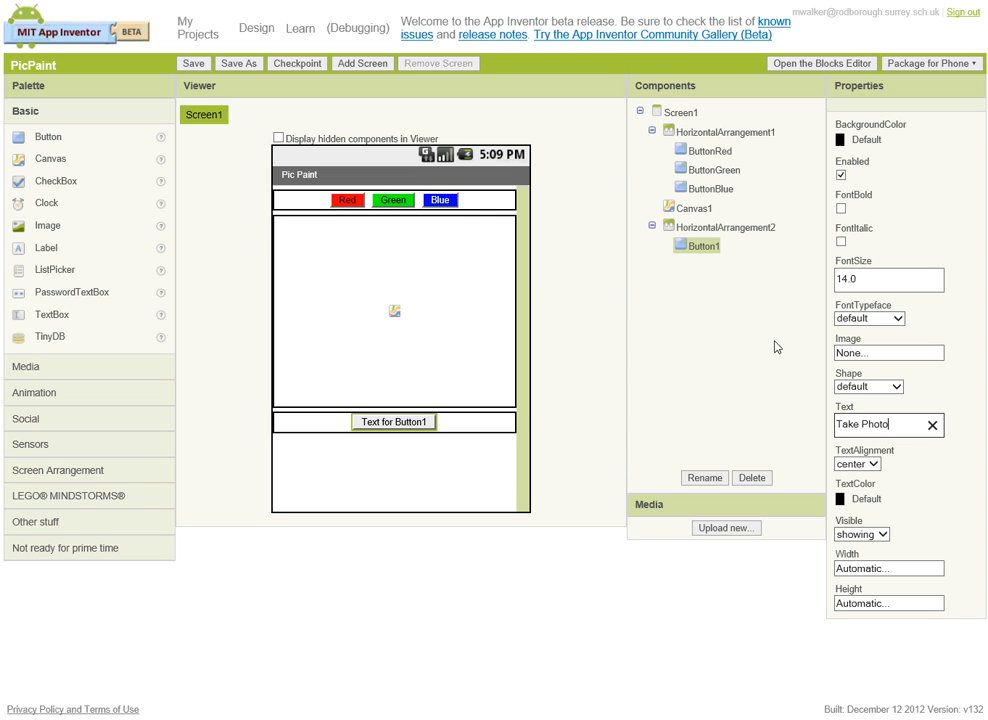
{"action": "left_click", "coordinate": [704, 478]}
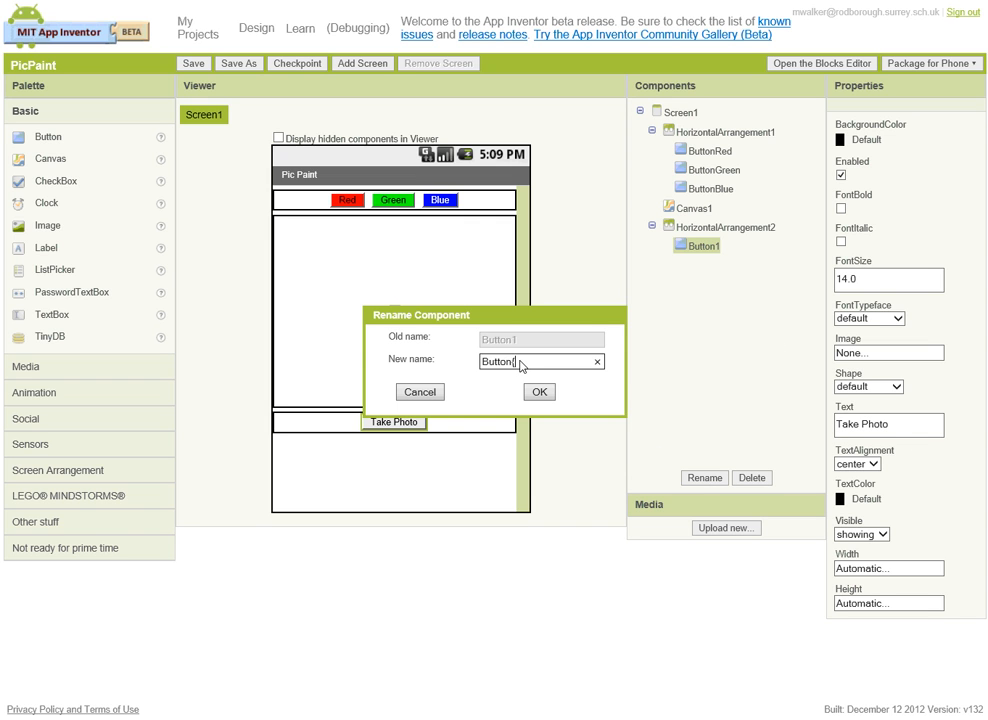
{"action": "type", "text": "Photo"}
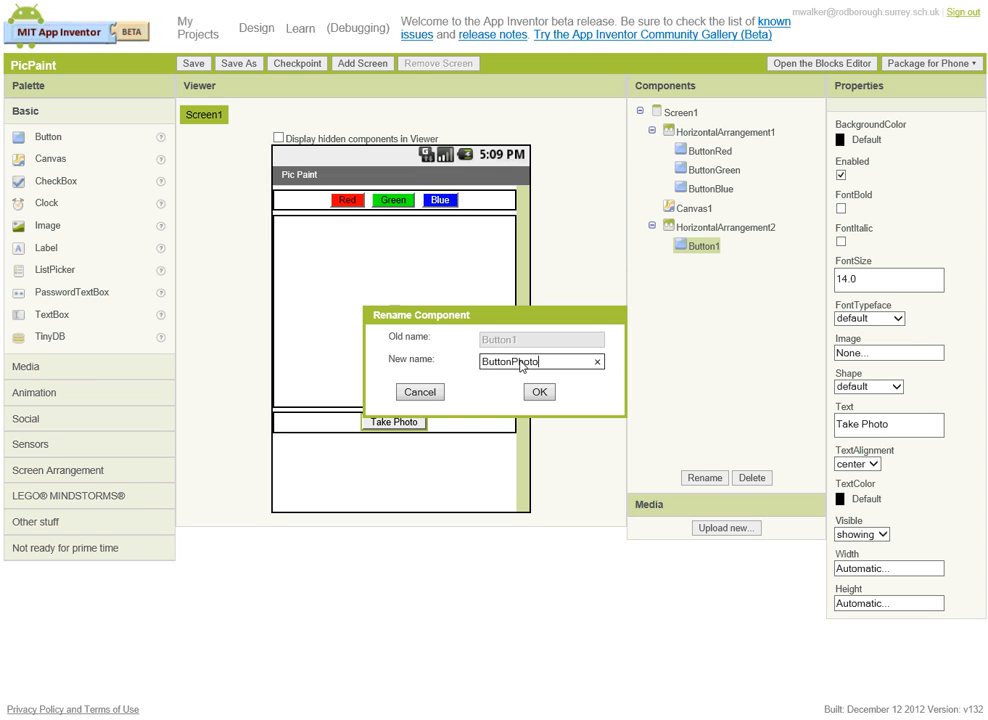
{"action": "left_click", "coordinate": [539, 391]}
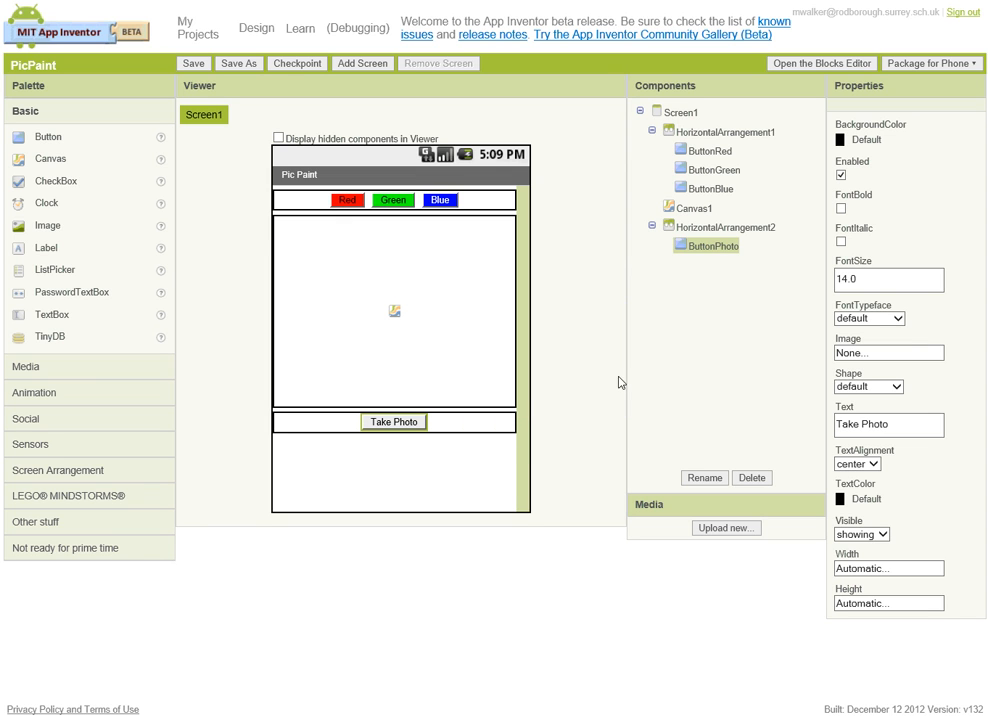
{"action": "mouse_move", "coordinate": [432, 428]}
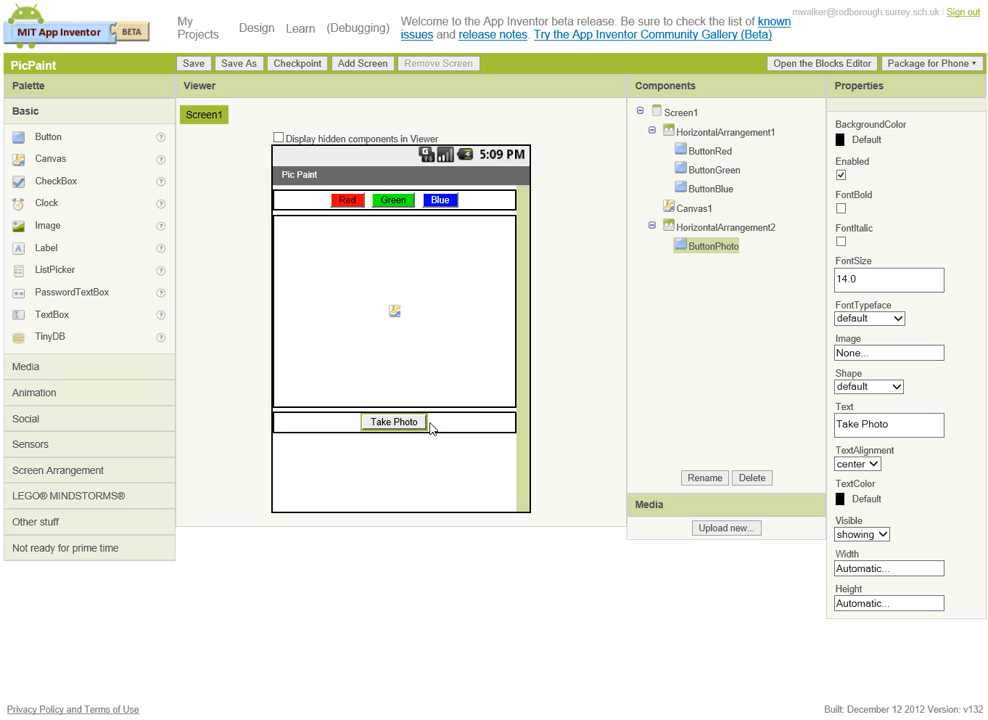
{"action": "mouse_move", "coordinate": [18, 138]}
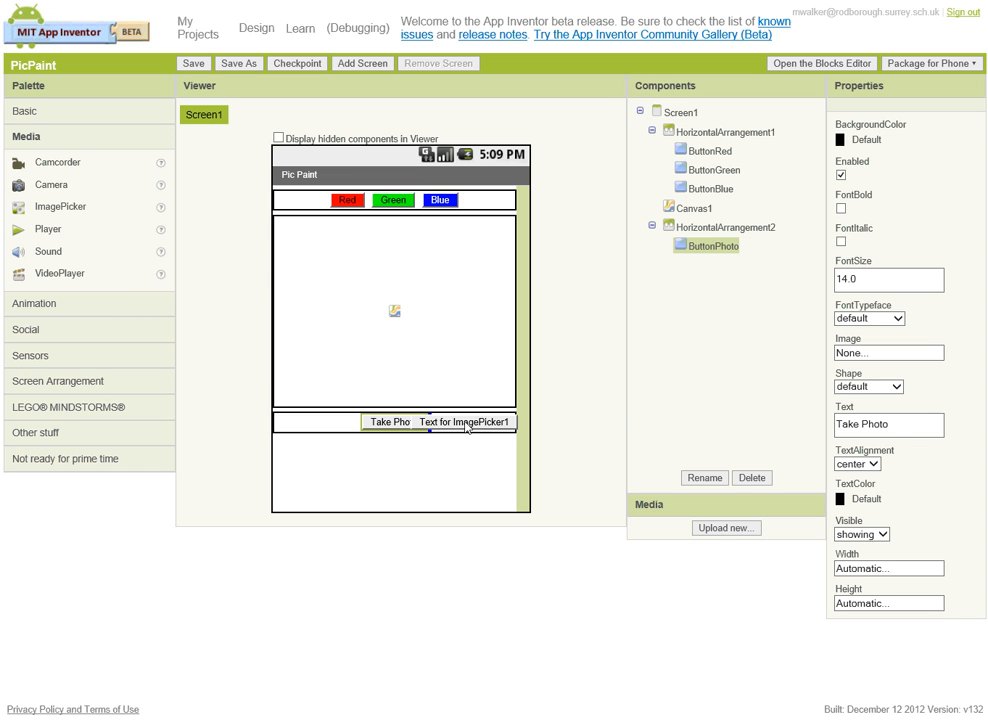
- Place an image picker beside Take Photo and label it 'Choose Photo'
{"action": "left_click", "coordinate": [713, 264]}
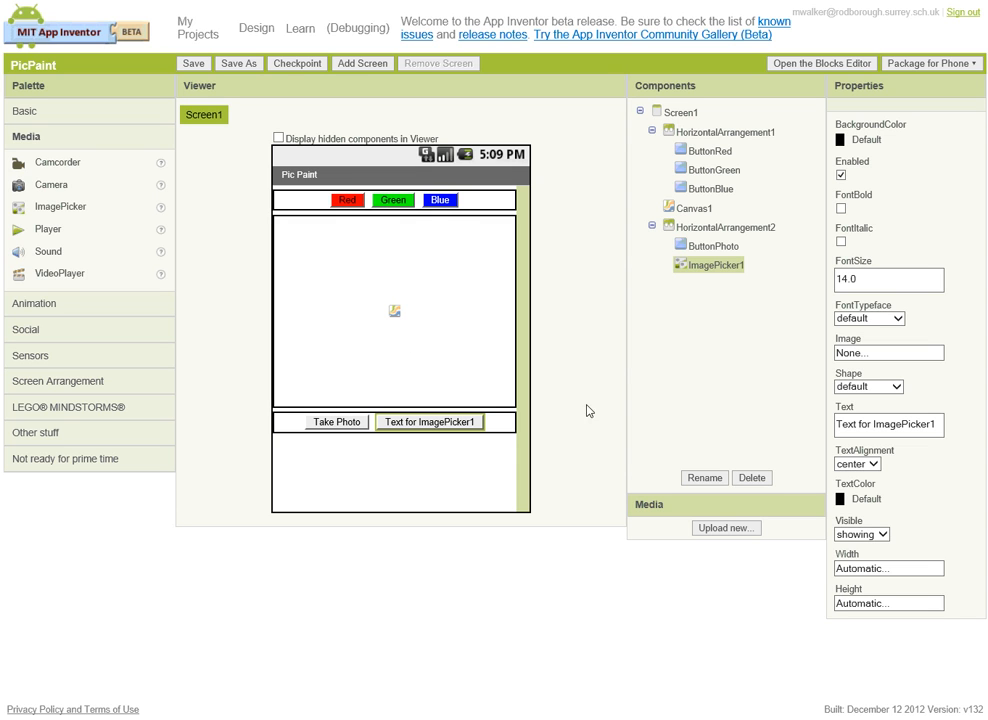
{"action": "left_click", "coordinate": [880, 425]}
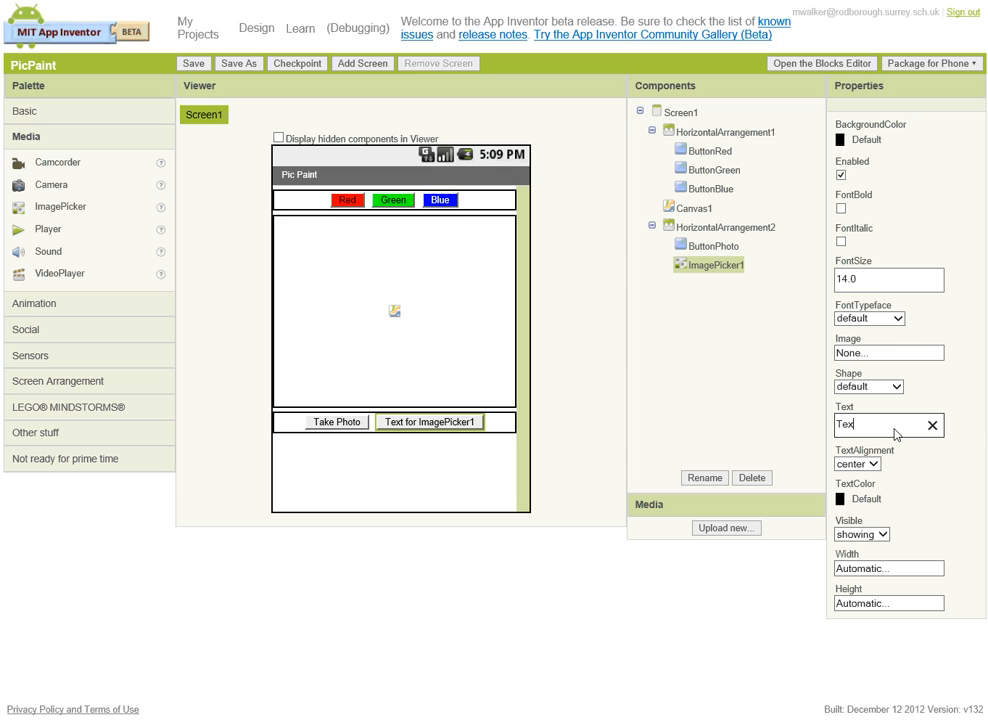
{"action": "type", "text": "Choose P"}
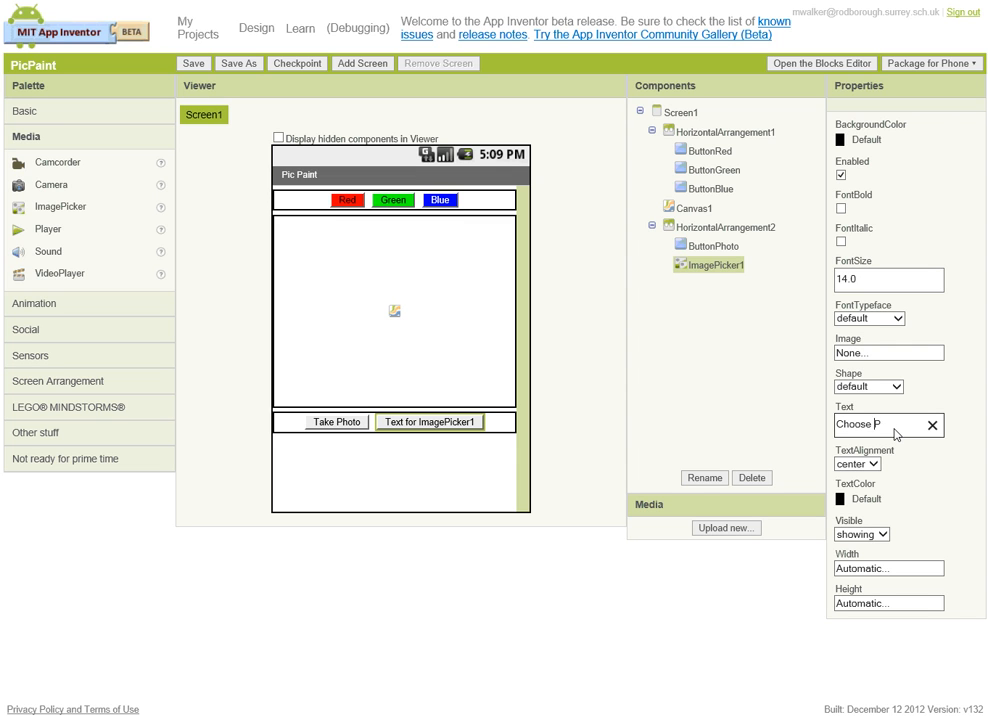
{"action": "type", "text": "hoto"}
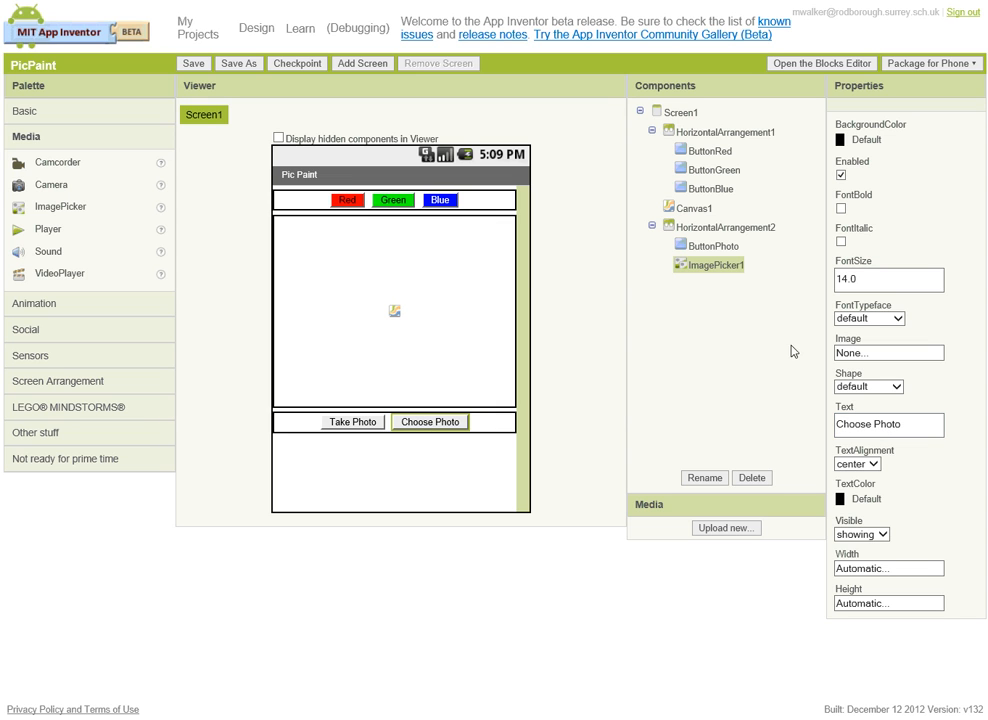
- Rename the image picker to ButtonImagePicker
{"action": "left_click", "coordinate": [704, 477]}
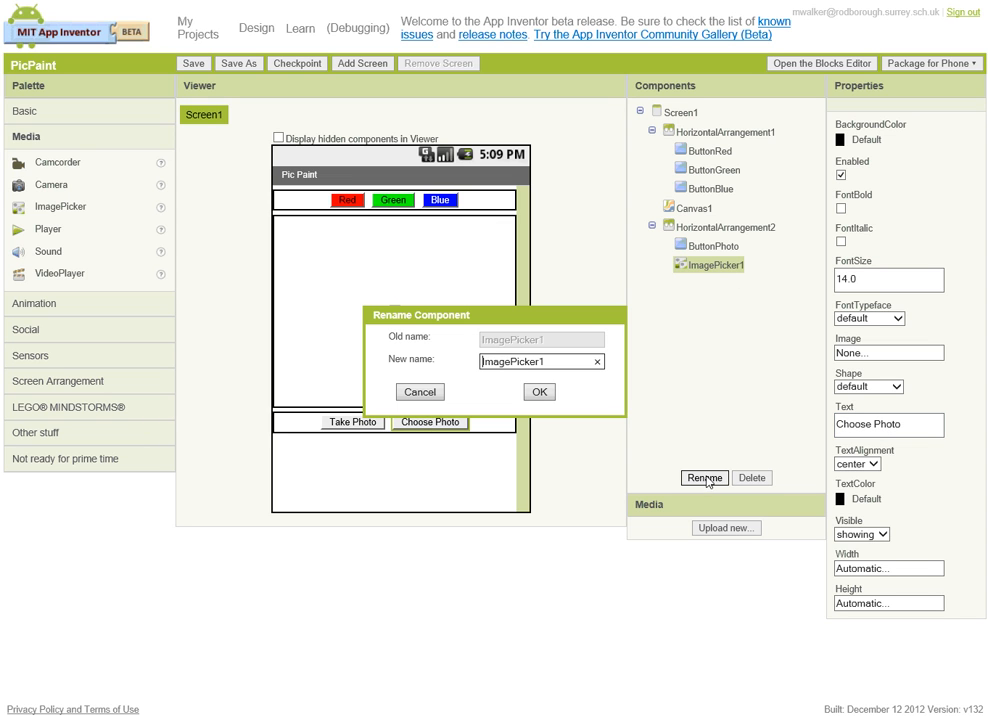
{"action": "type", "text": "Bu"}
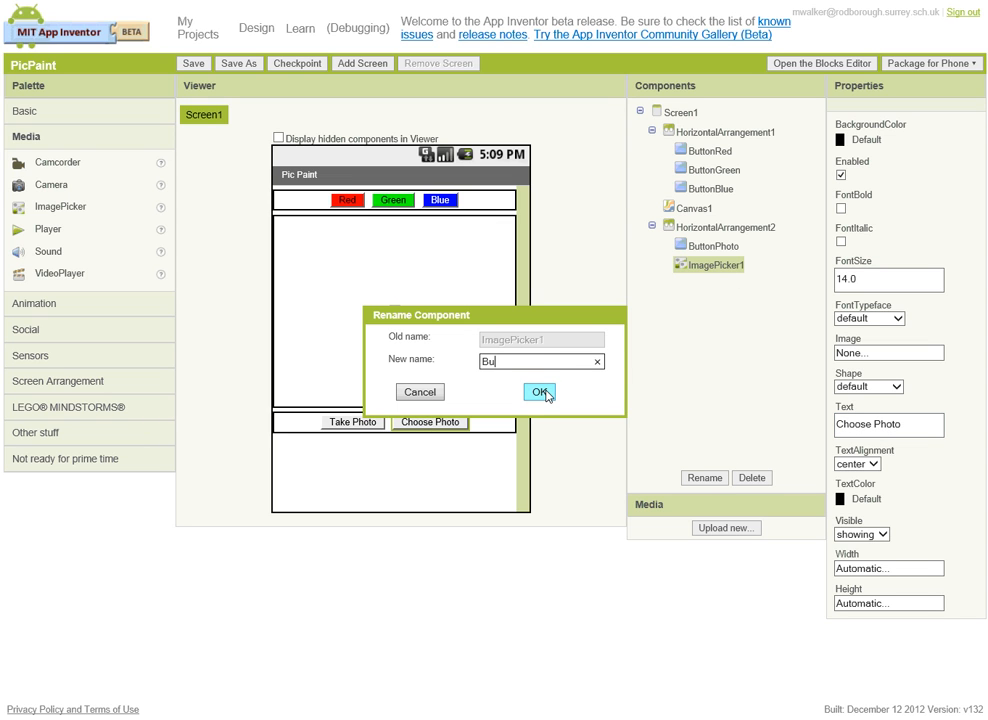
{"action": "type", "text": "ttonIm"}
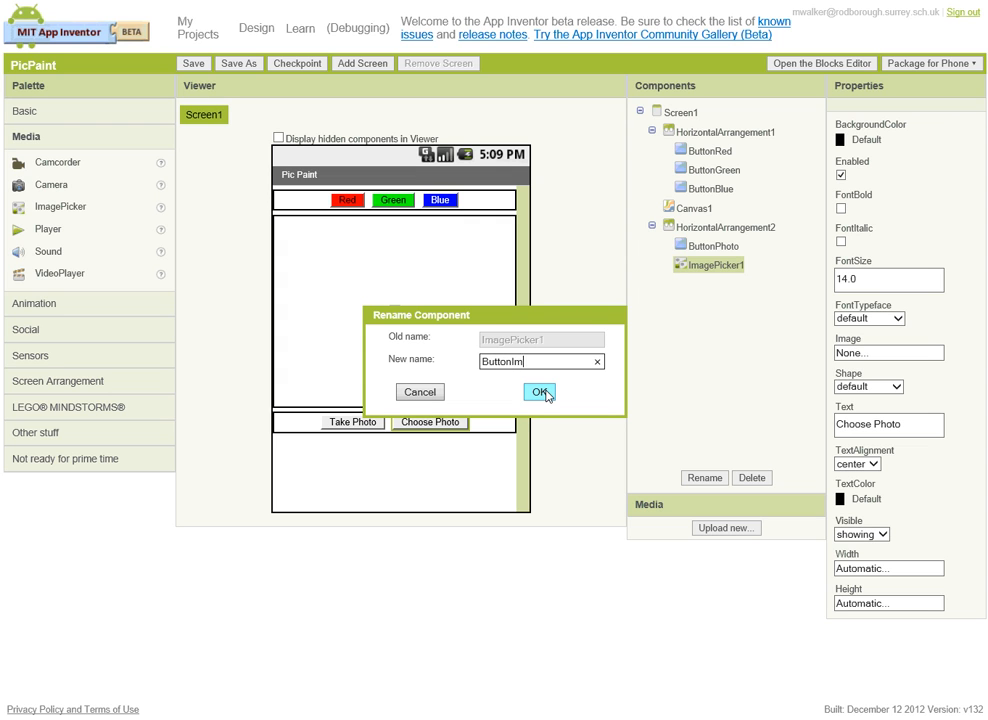
{"action": "type", "text": "agePicker"}
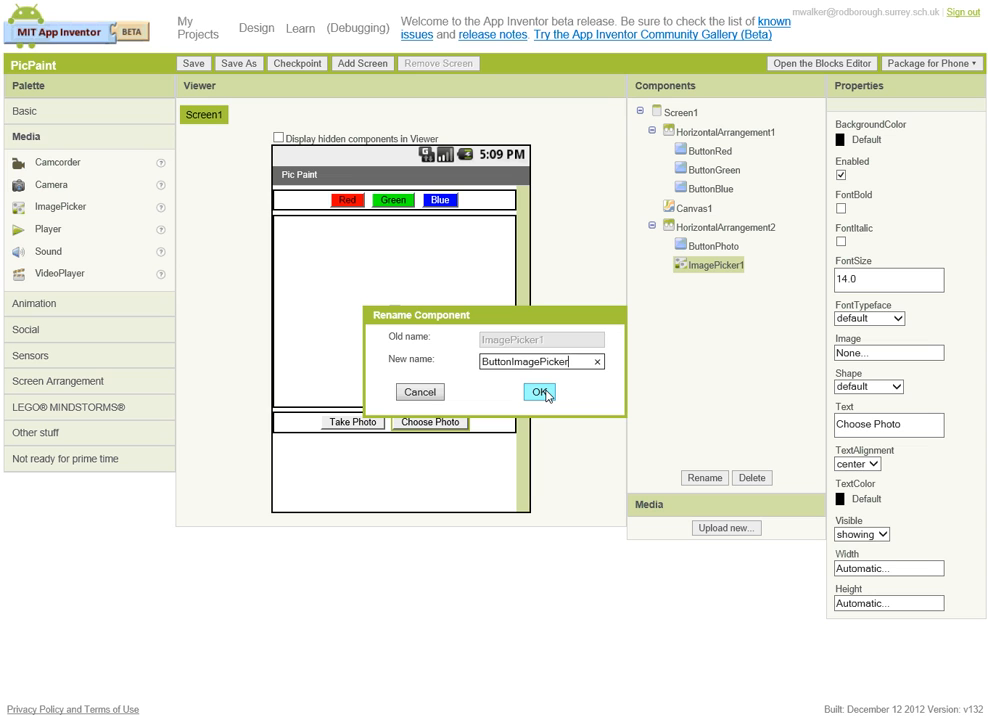
{"action": "left_click", "coordinate": [539, 391]}
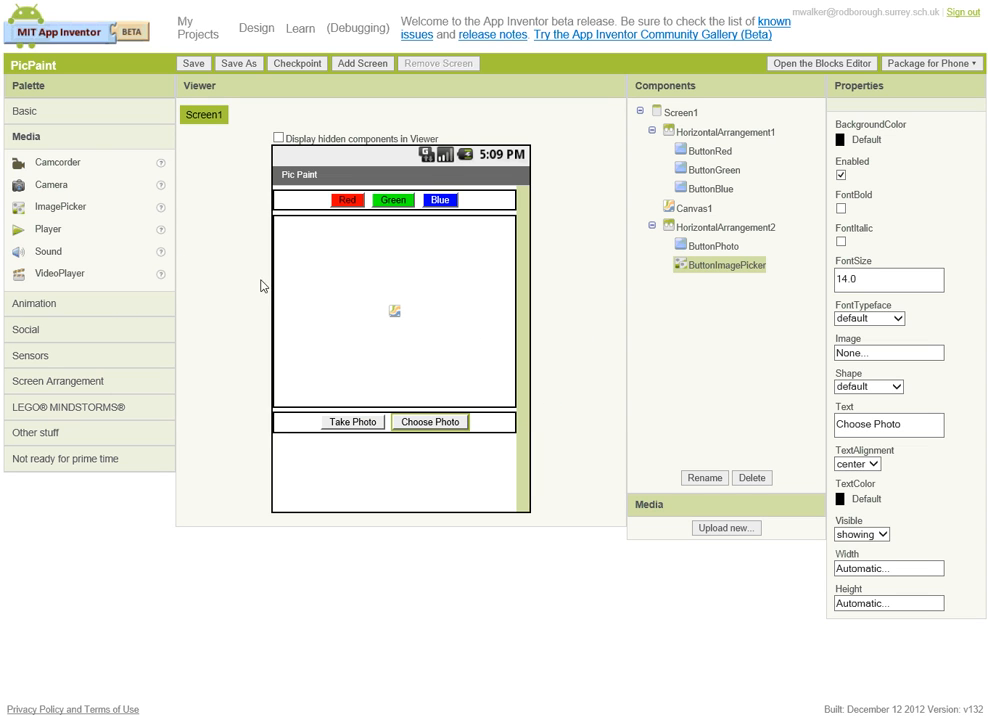
{"action": "left_click", "coordinate": [25, 111]}
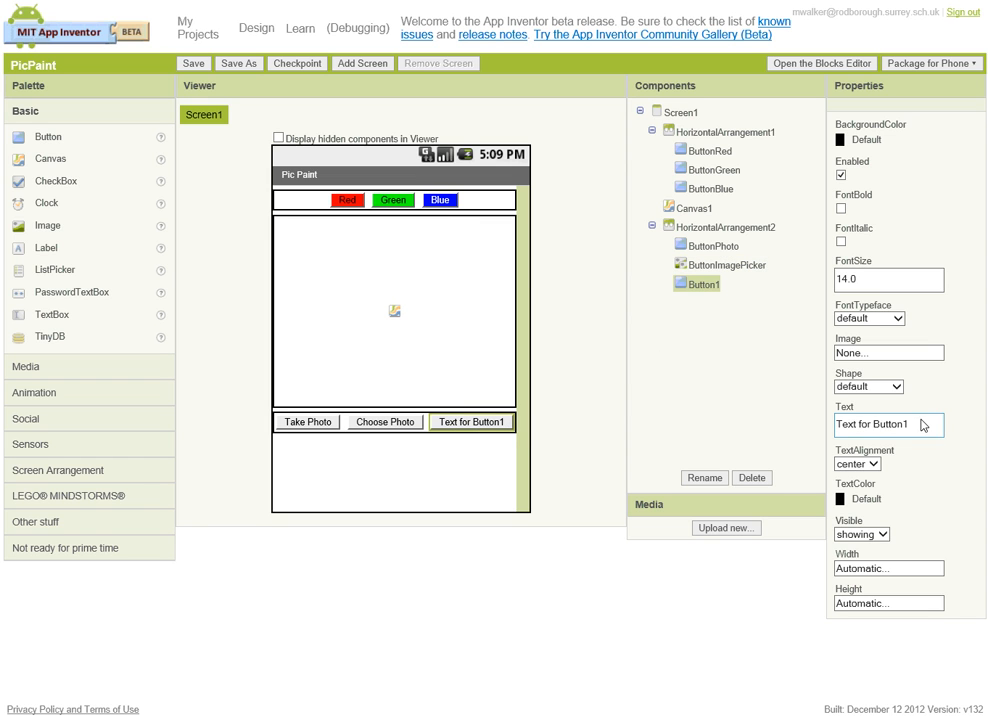
- Label the third lower-row button 'Wipe' and rename it ButtonWipe
{"action": "type", "text": "Wipe"}
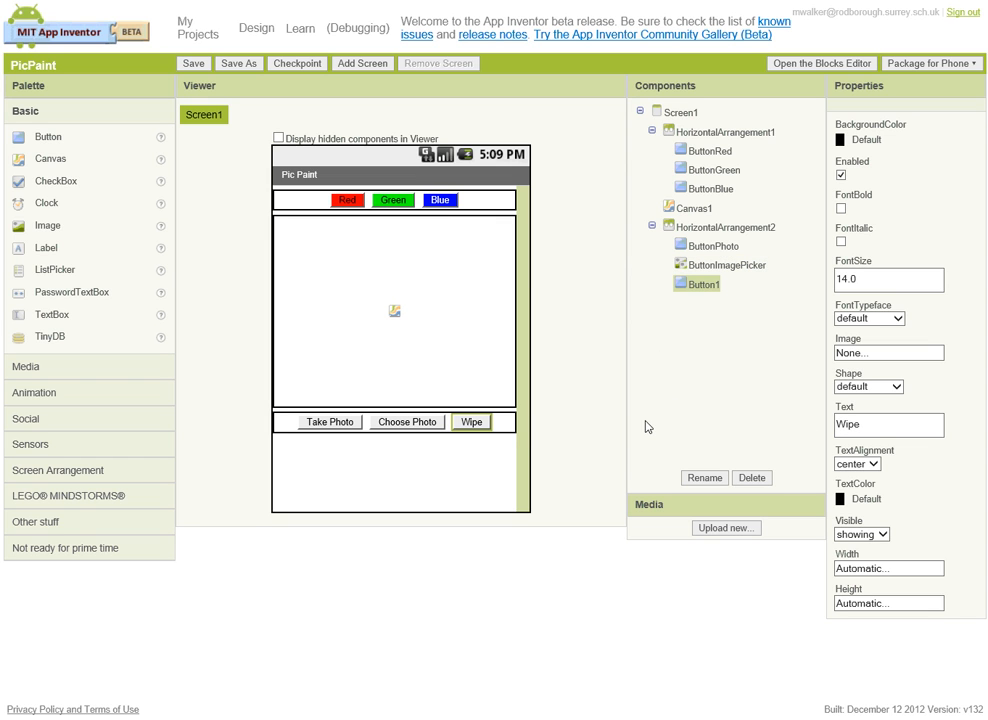
{"action": "left_click", "coordinate": [680, 111]}
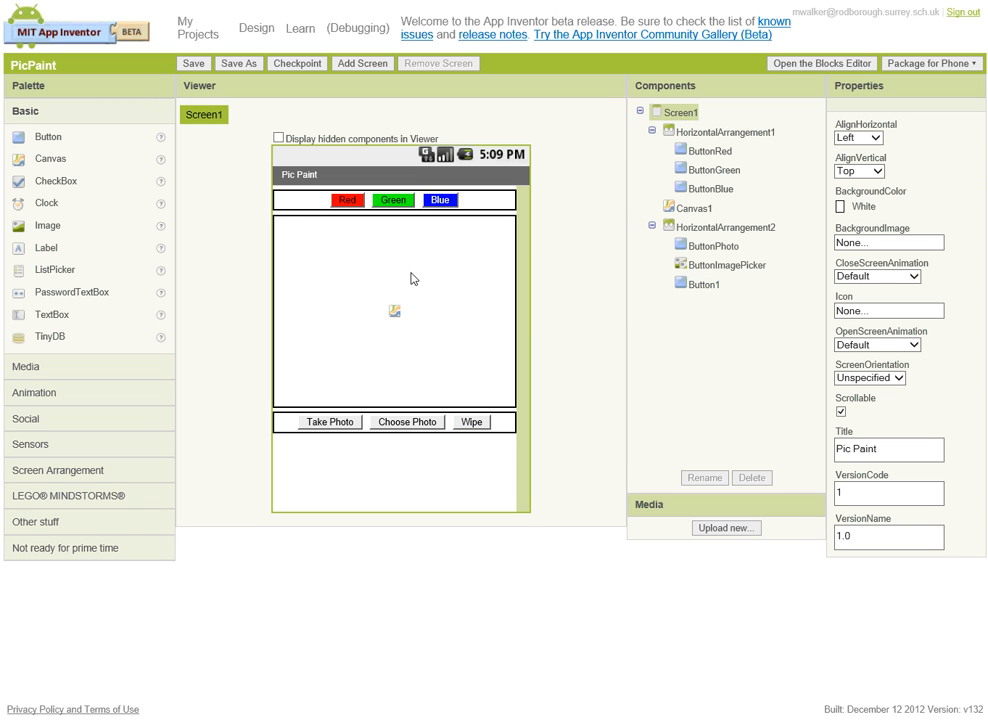
{"action": "mouse_move", "coordinate": [700, 293]}
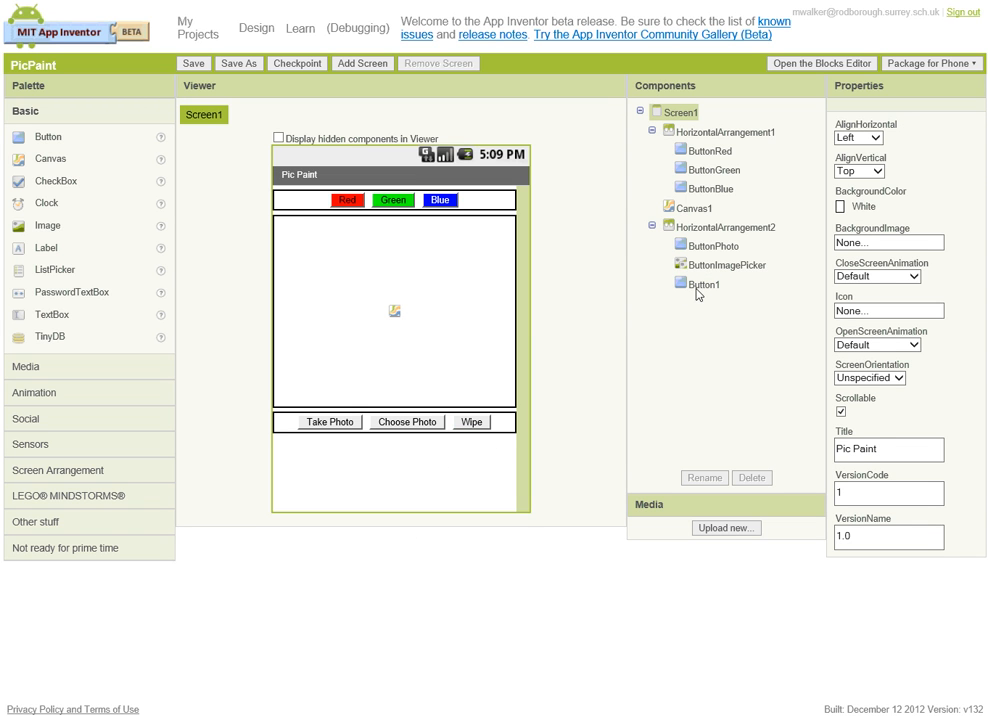
{"action": "left_click", "coordinate": [704, 477]}
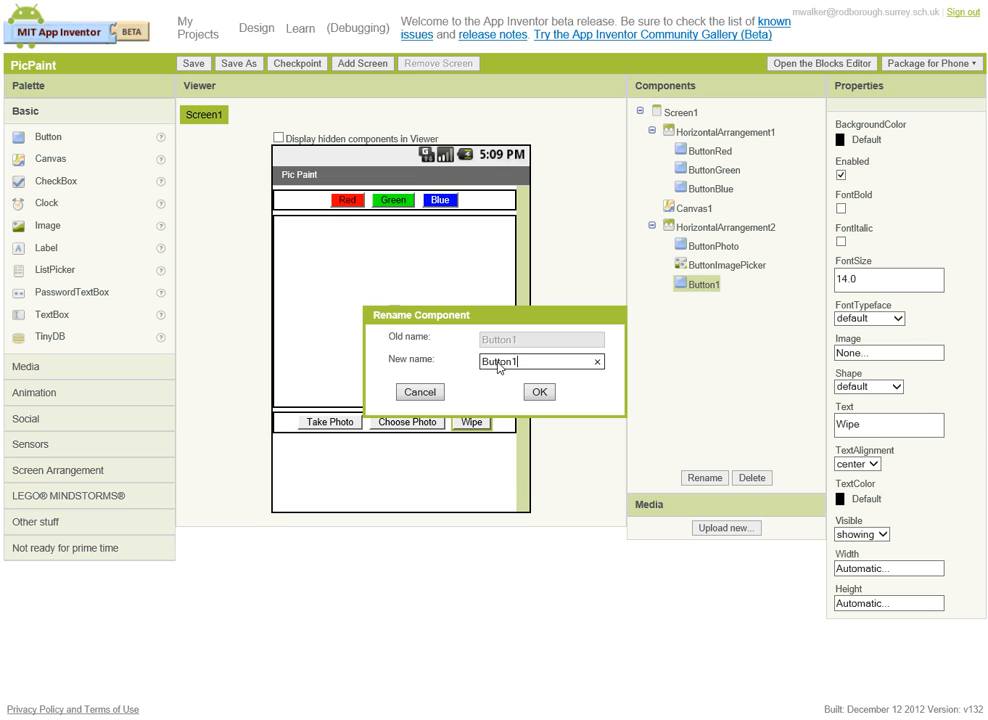
{"action": "key", "text": "Backspace"}
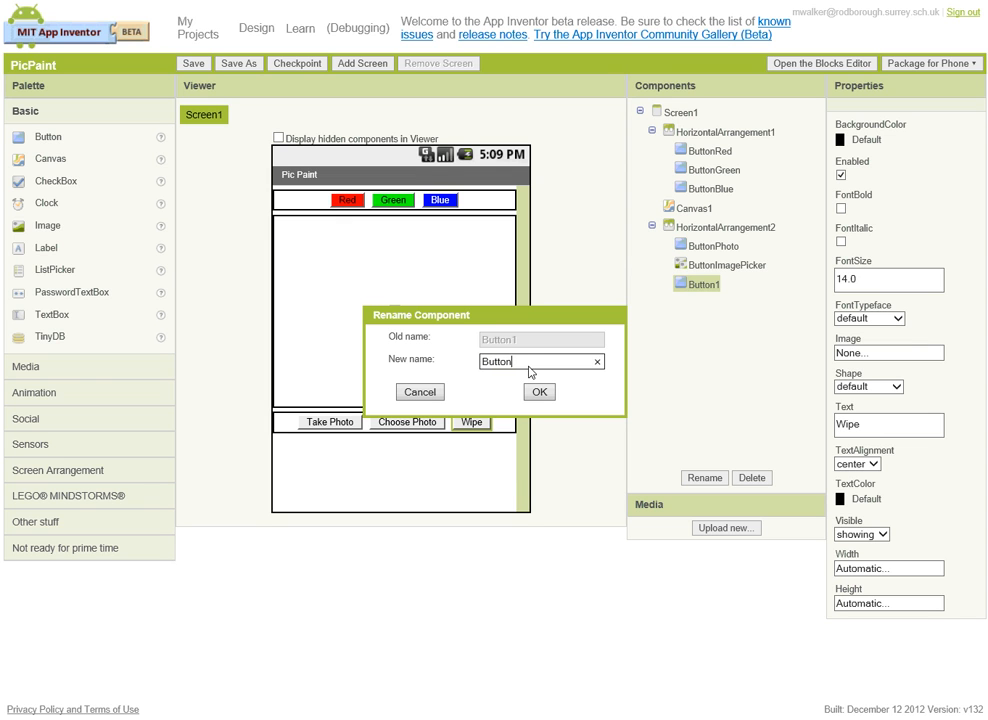
{"action": "left_click", "coordinate": [538, 391]}
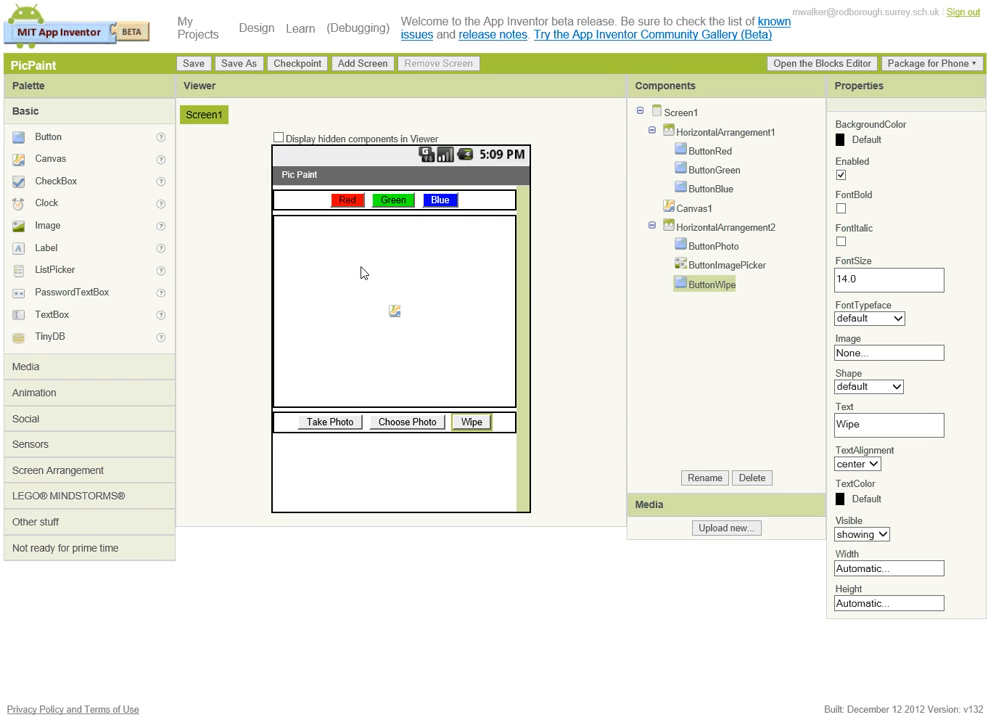
{"action": "mouse_move", "coordinate": [434, 473]}
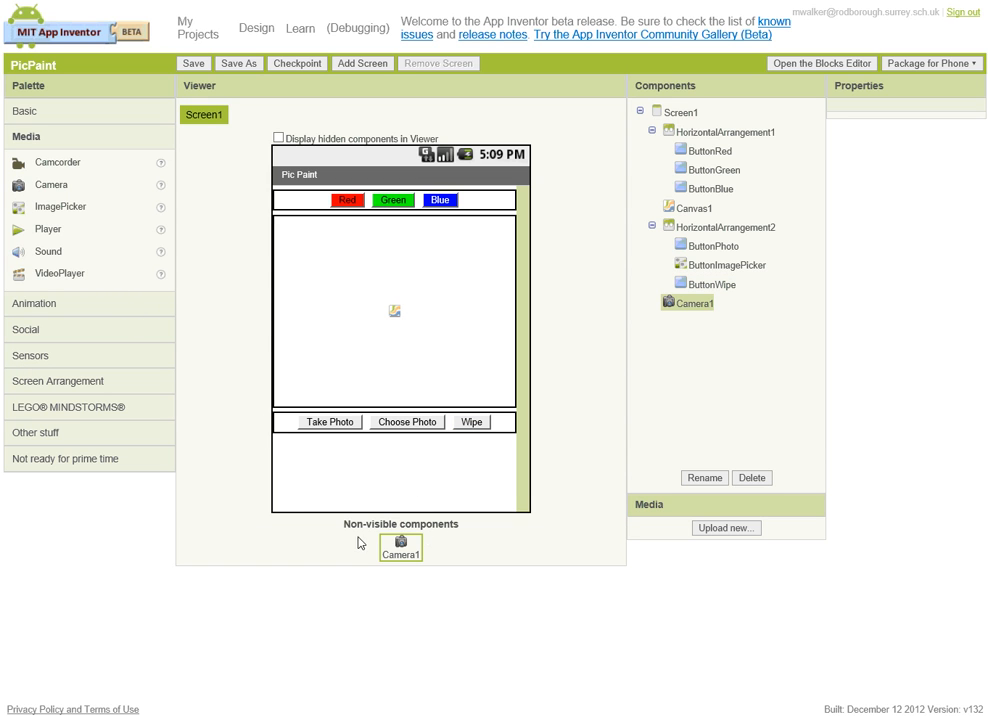
{"action": "mouse_move", "coordinate": [543, 539]}
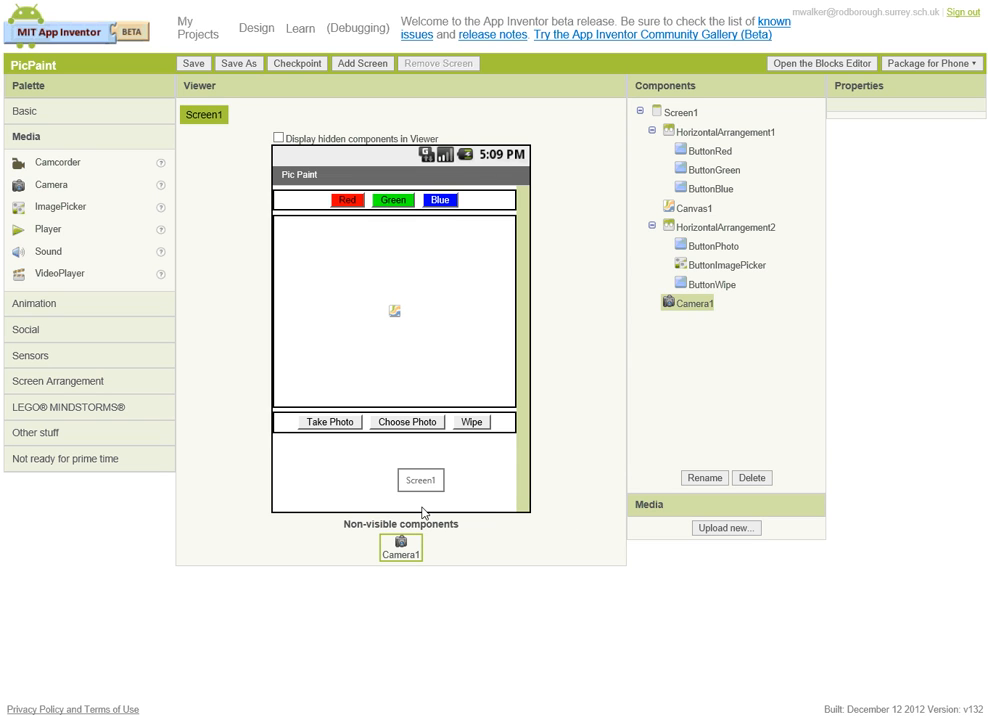
{"action": "mouse_move", "coordinate": [400, 548]}
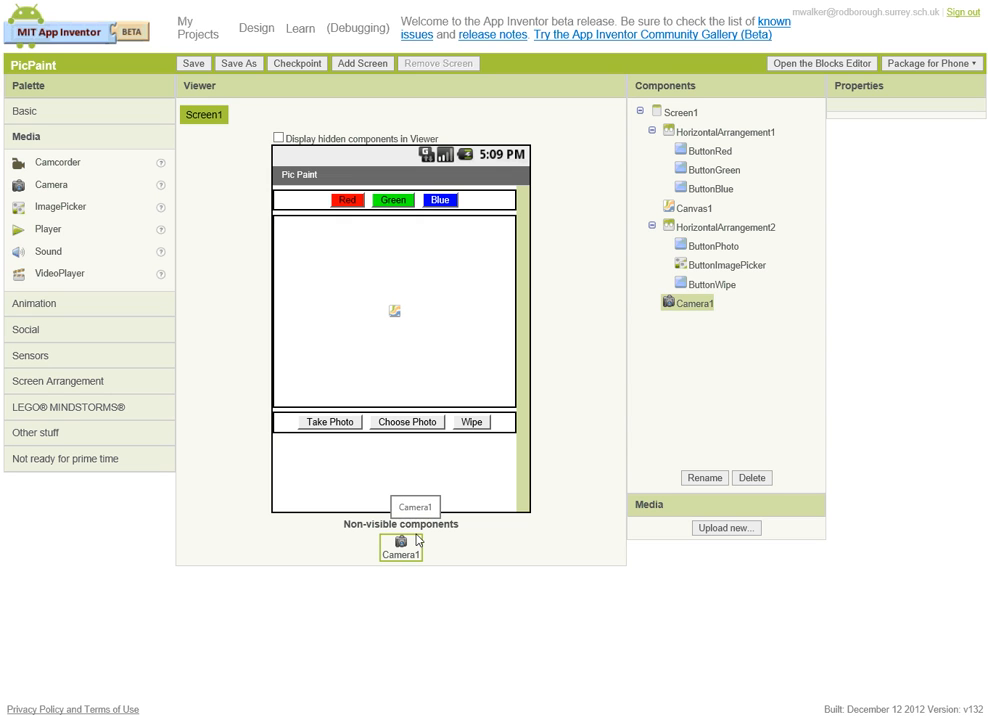
{"action": "mouse_move", "coordinate": [452, 570]}
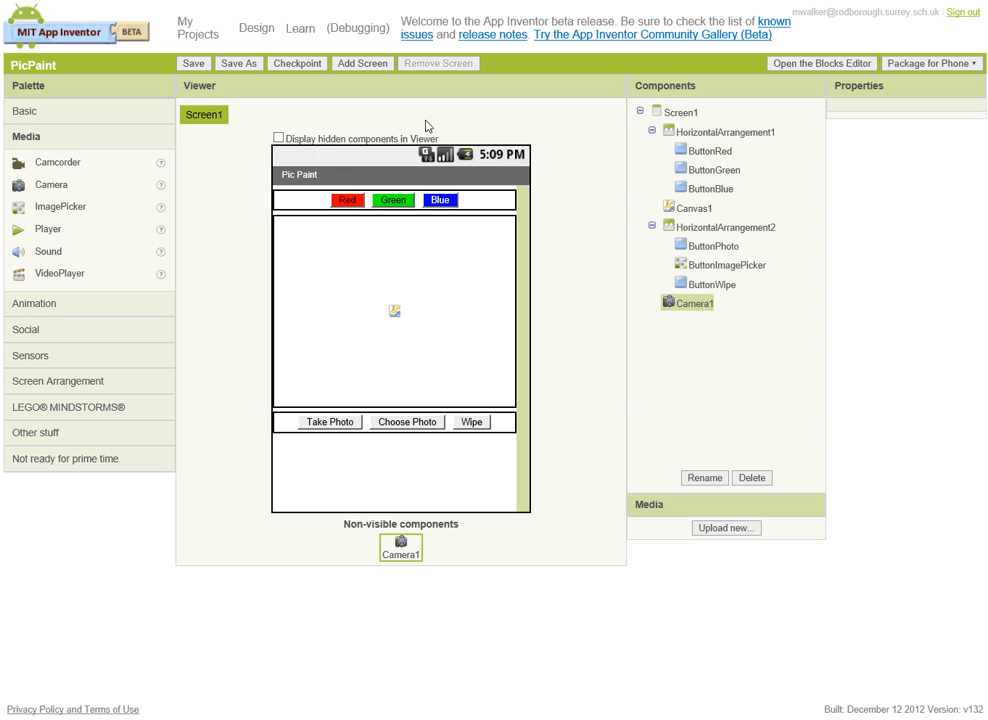
{"action": "mouse_move", "coordinate": [843, 143]}
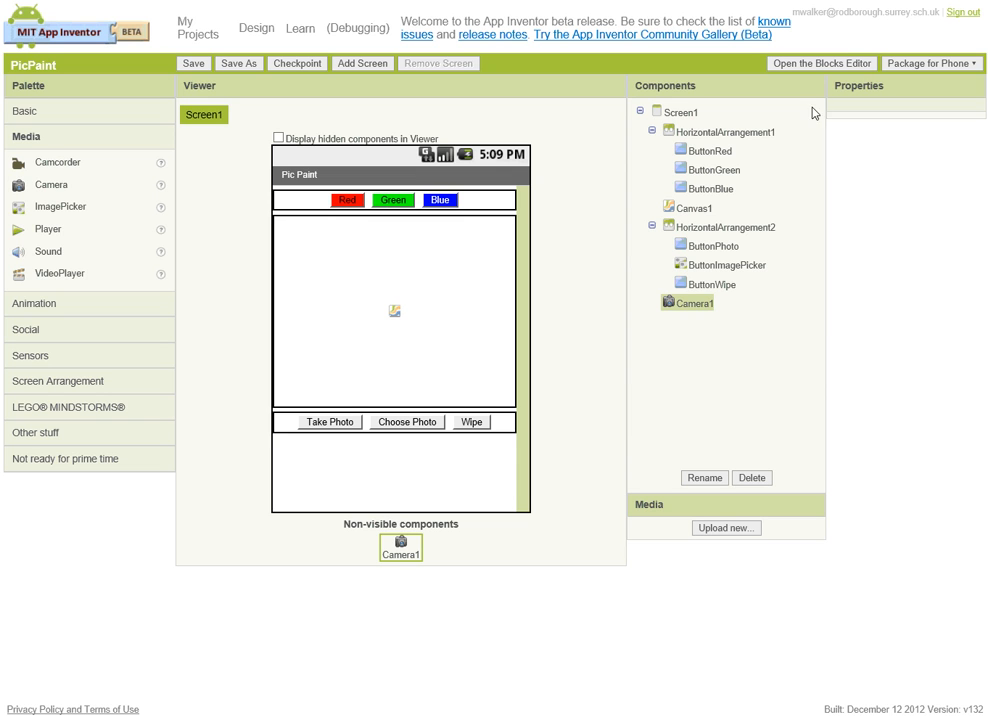
{"action": "mouse_move", "coordinate": [826, 677]}
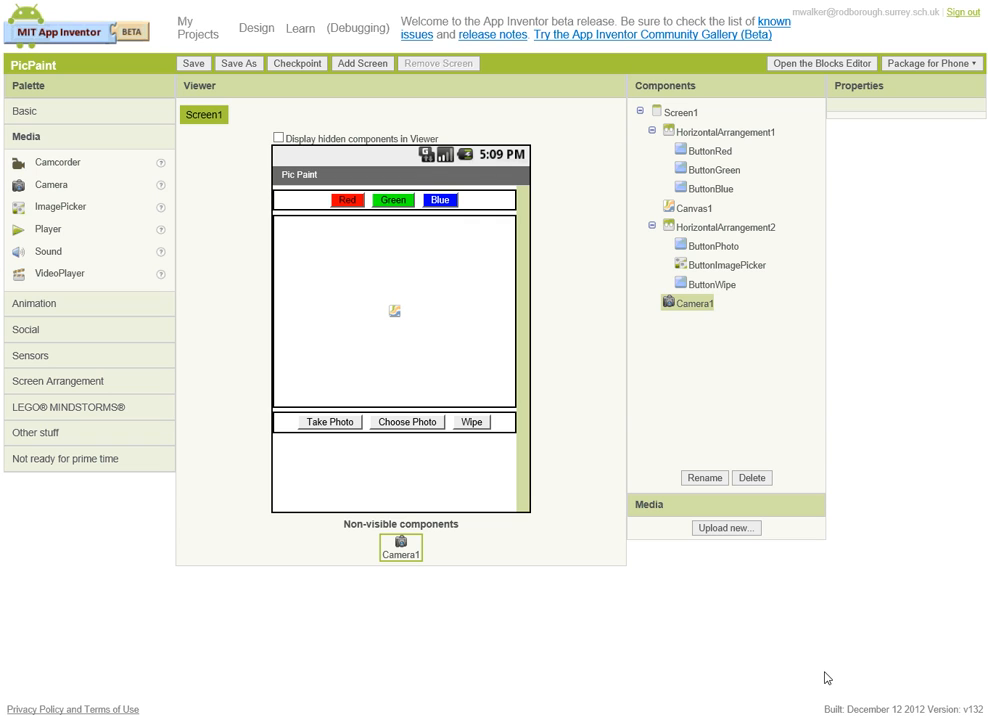